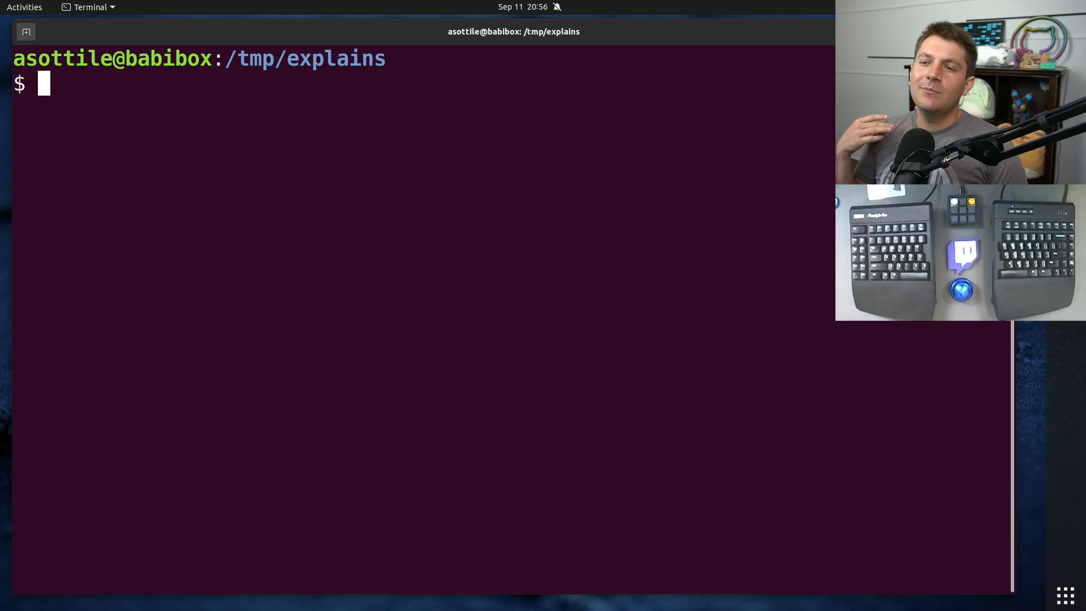
{"action": "mouse_move", "coordinate": [741, 210]}
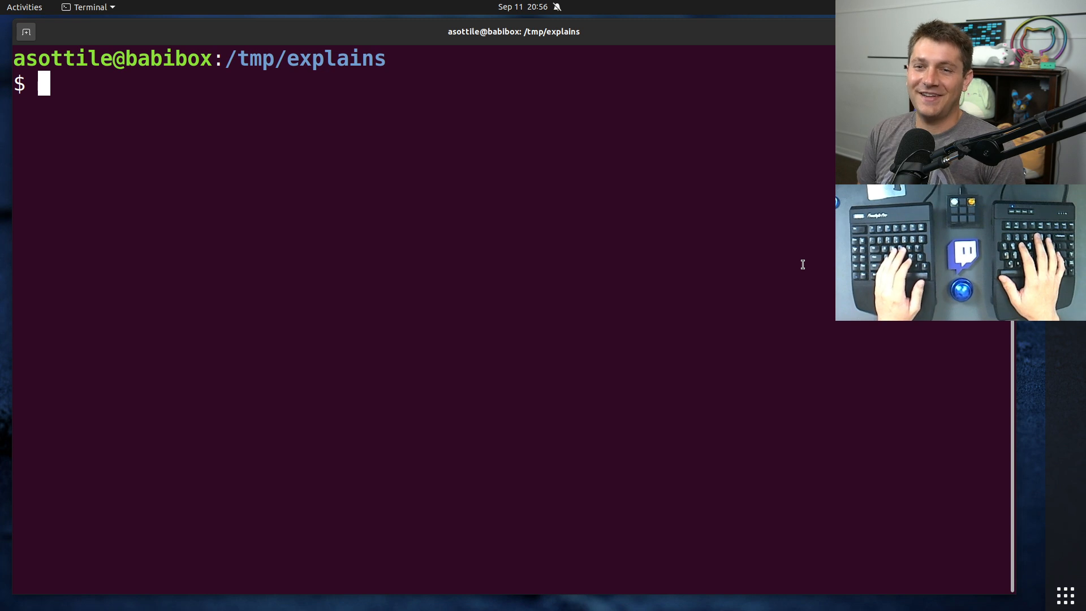
Create and activate the venv virtualenv and install poetry into it
{"action": "type", "text": "virtualenv venv"}
{"action": "type", "text": "pip install"}
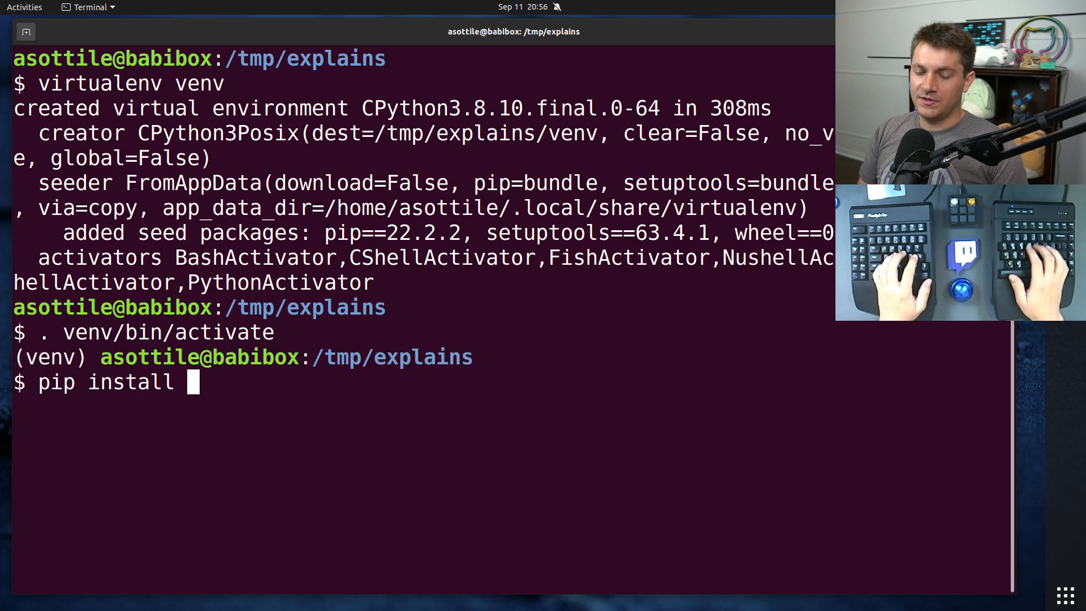
{"action": "type", "text": "poetry"}
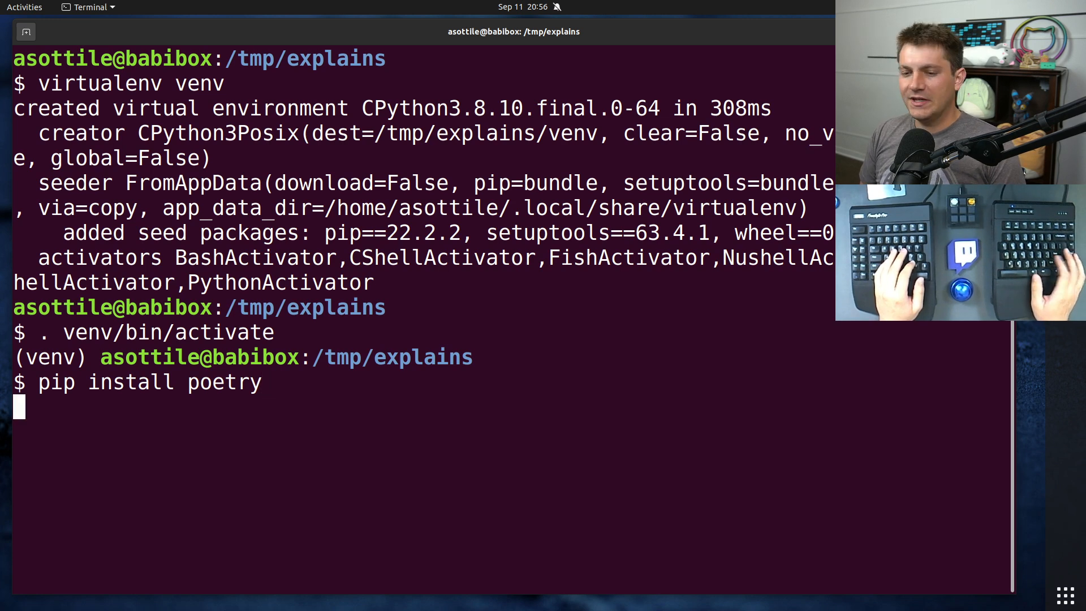
{"action": "key", "text": "Return"}
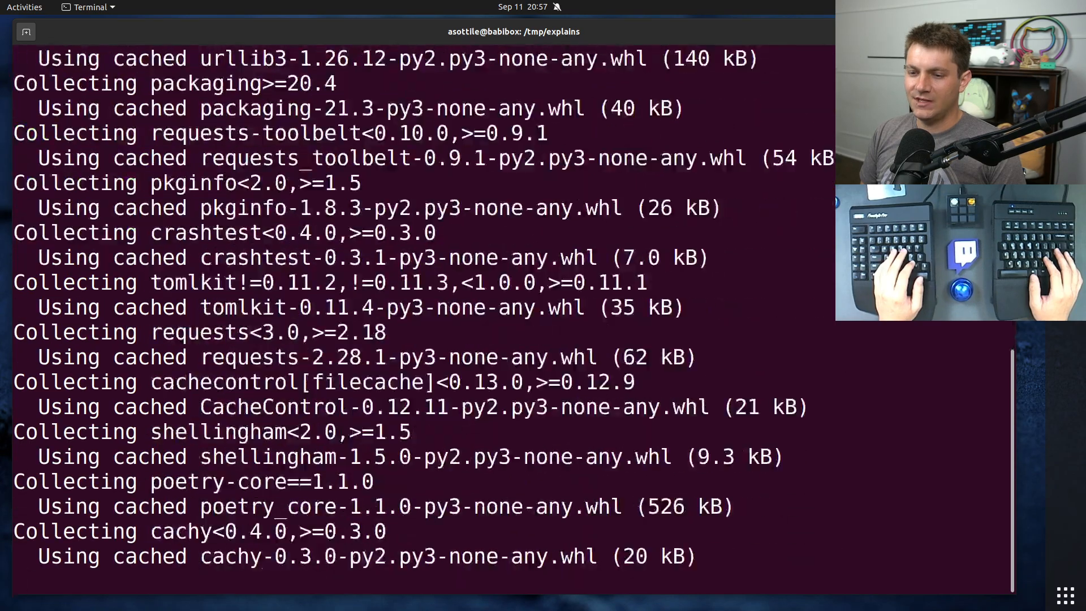
{"action": "scroll", "scroll_direction": "down", "scroll_amount": 3}
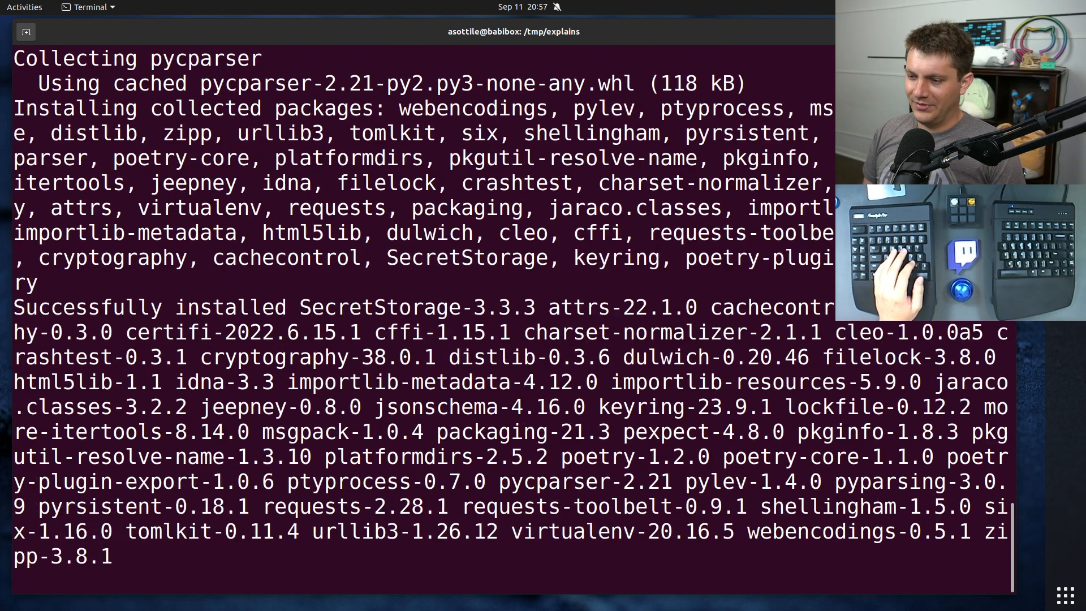
Count the installed packages with pip freeze --all | wc -l, reporting 49
{"action": "type", "text": "i["}
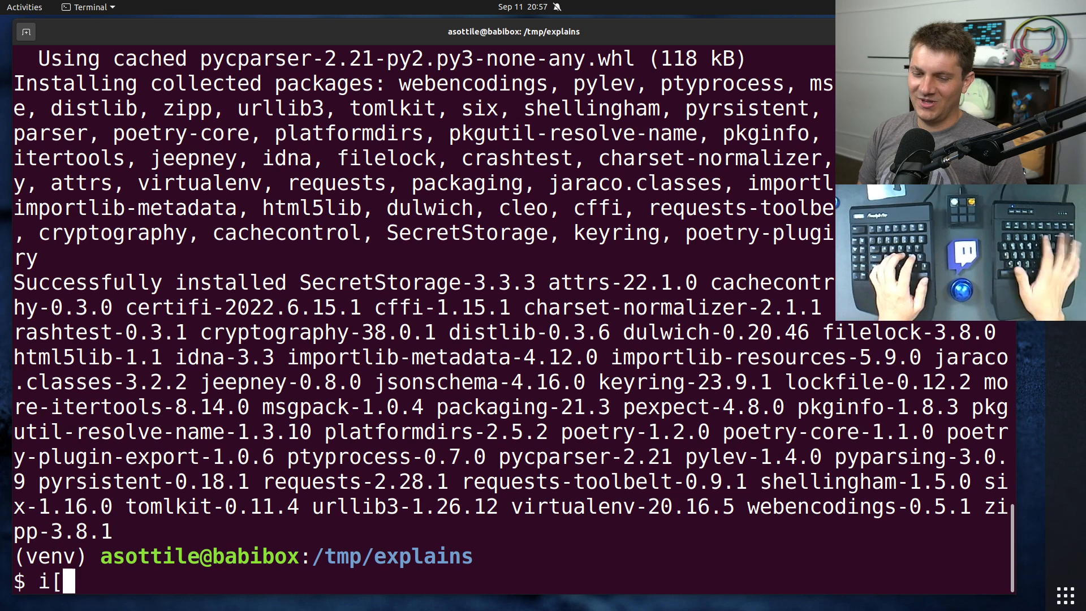
{"action": "type", "text": "pip freeze -"}
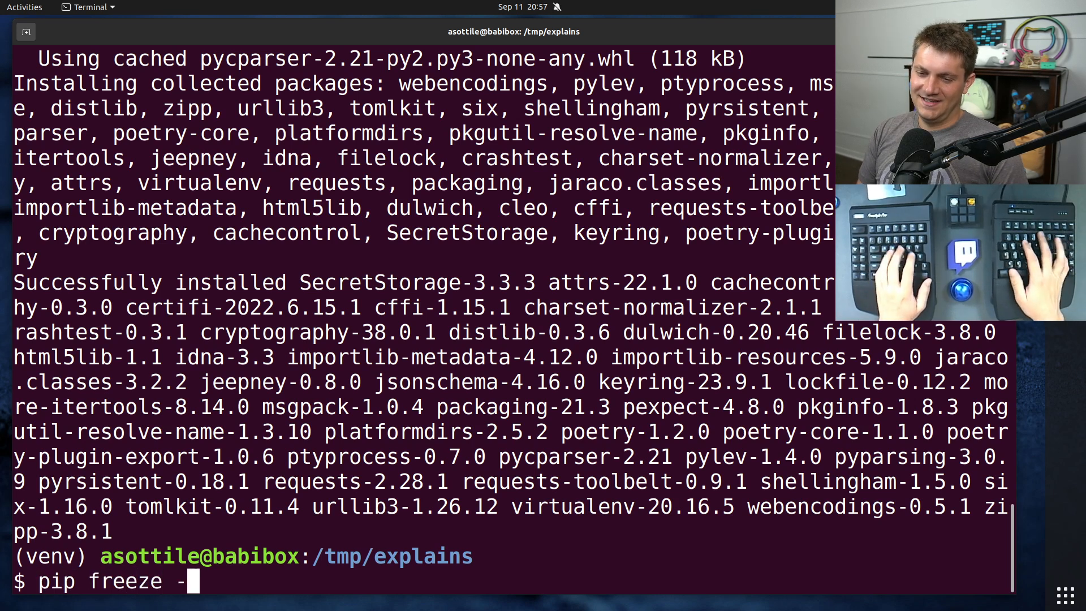
{"action": "key", "text": "Return"}
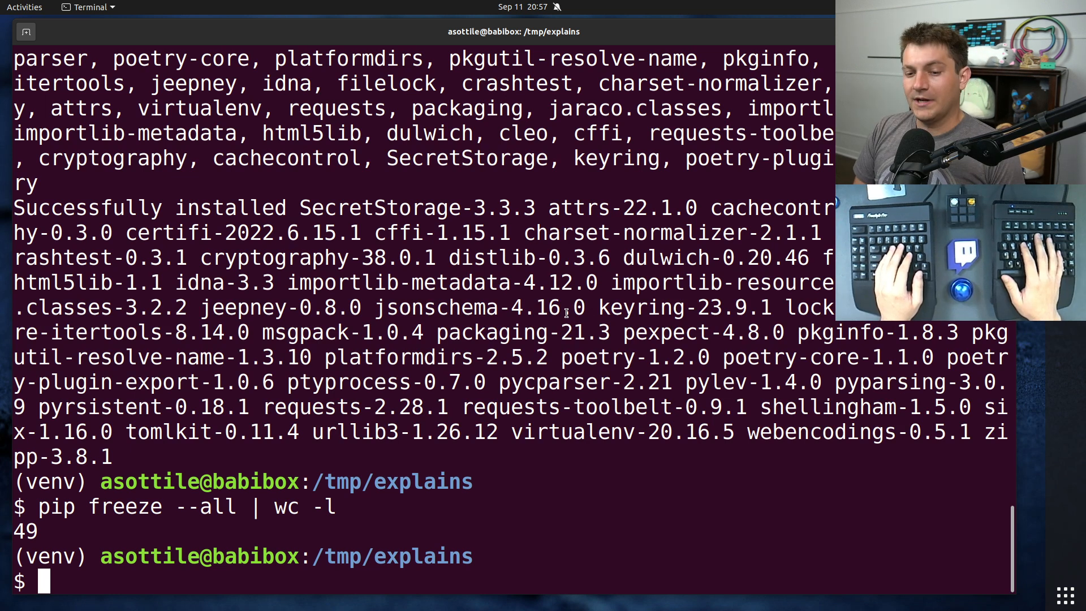
Run poetry init with defaults for explains, then poetry add cfgv to install cfgv 3.3.1
{"action": "type", "text": "poet"}
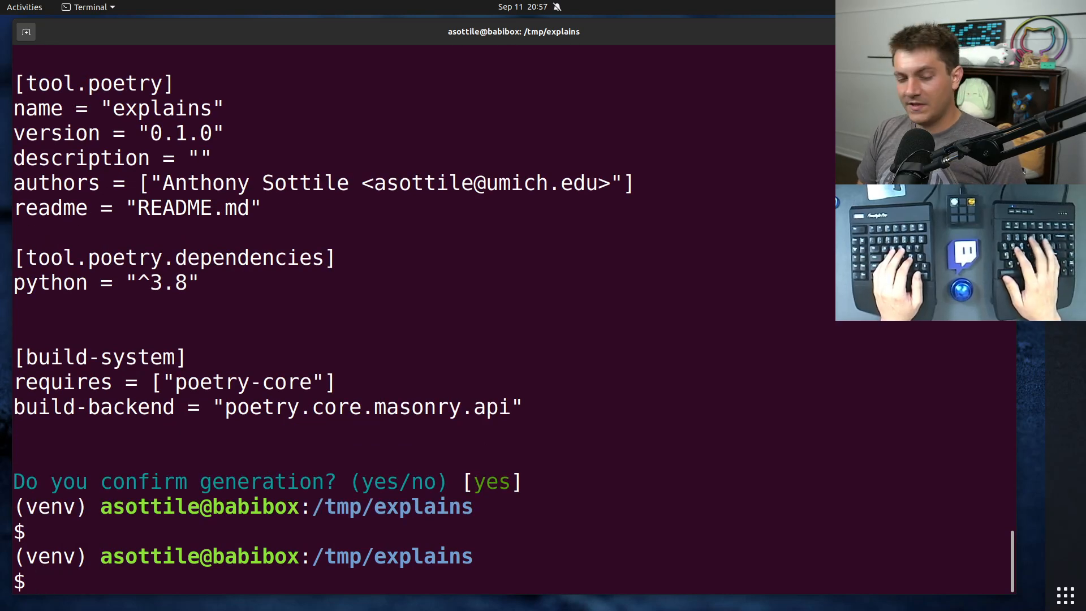
{"action": "type", "text": "poetry ad"}
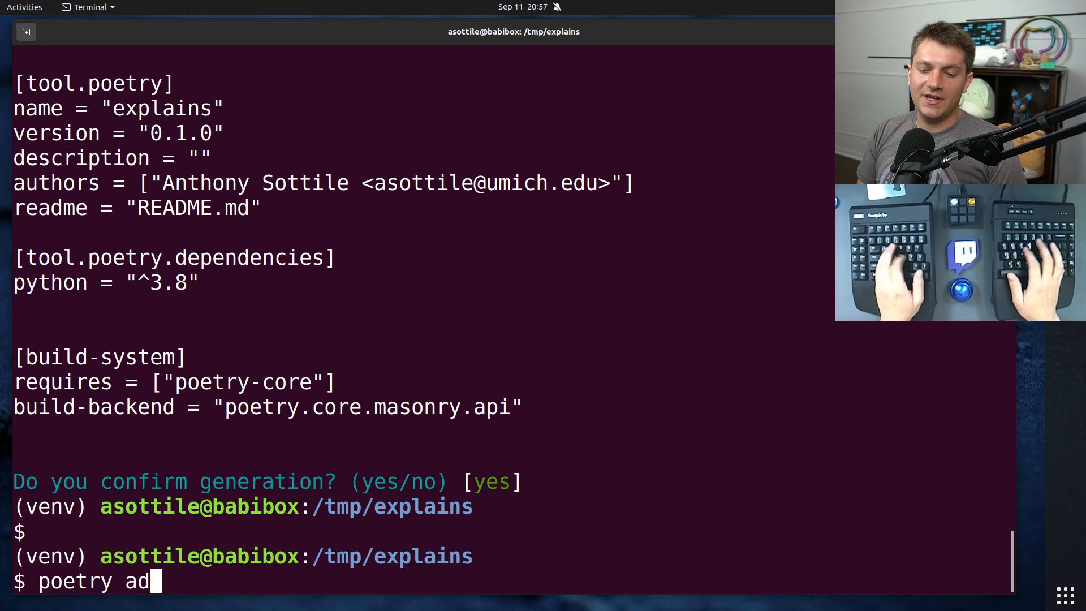
{"action": "type", "text": "d cfgv"}
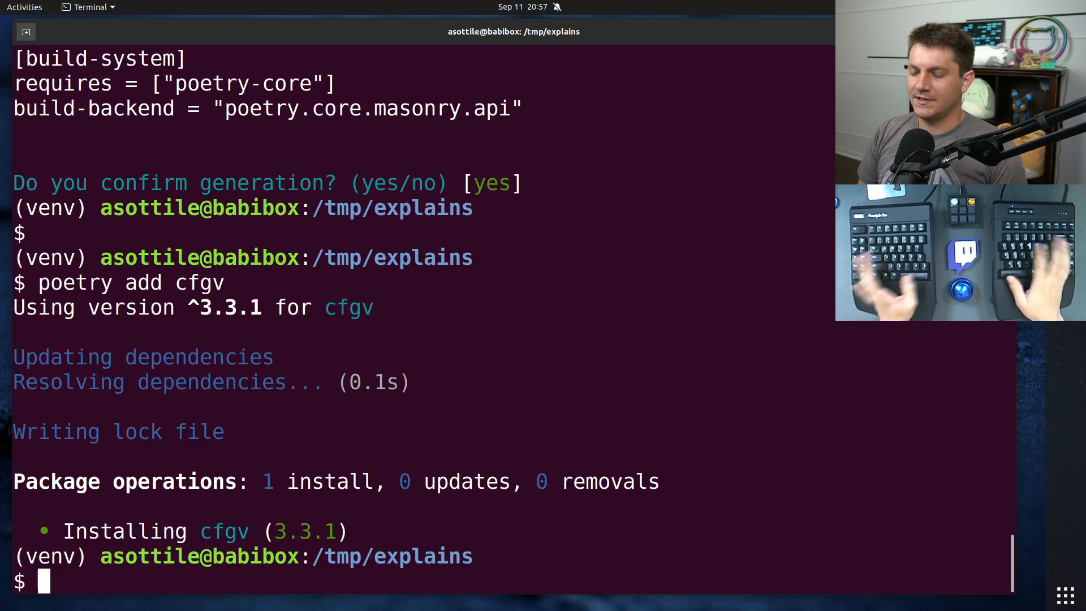
{"action": "type", "text": "nano py"}
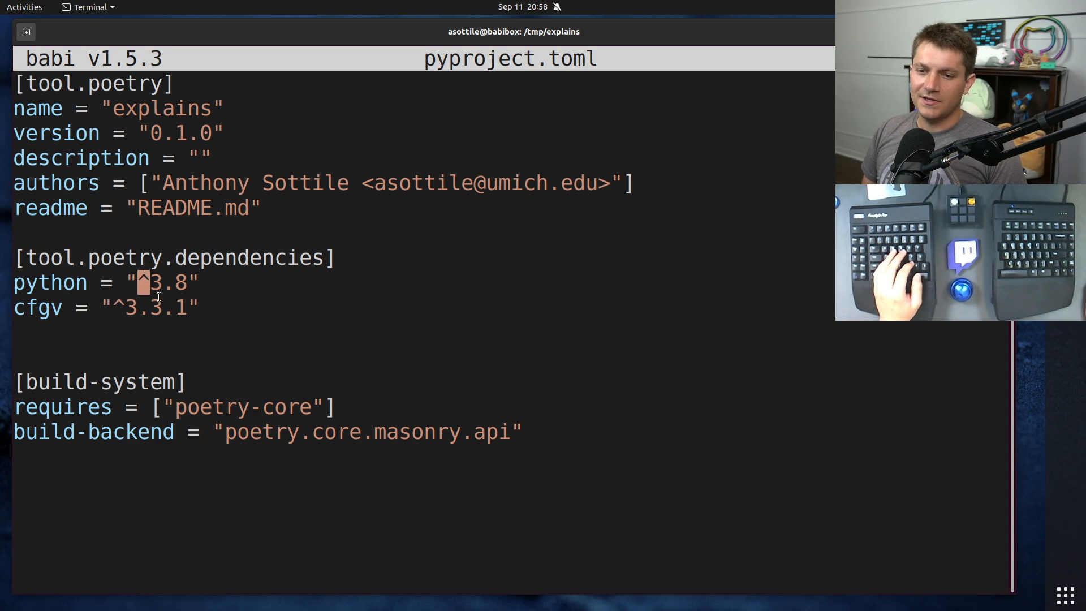
Comment the python caret constraint as the explicit range >=3.8,<4
{"action": "key", "text": "ctrl+Home"}
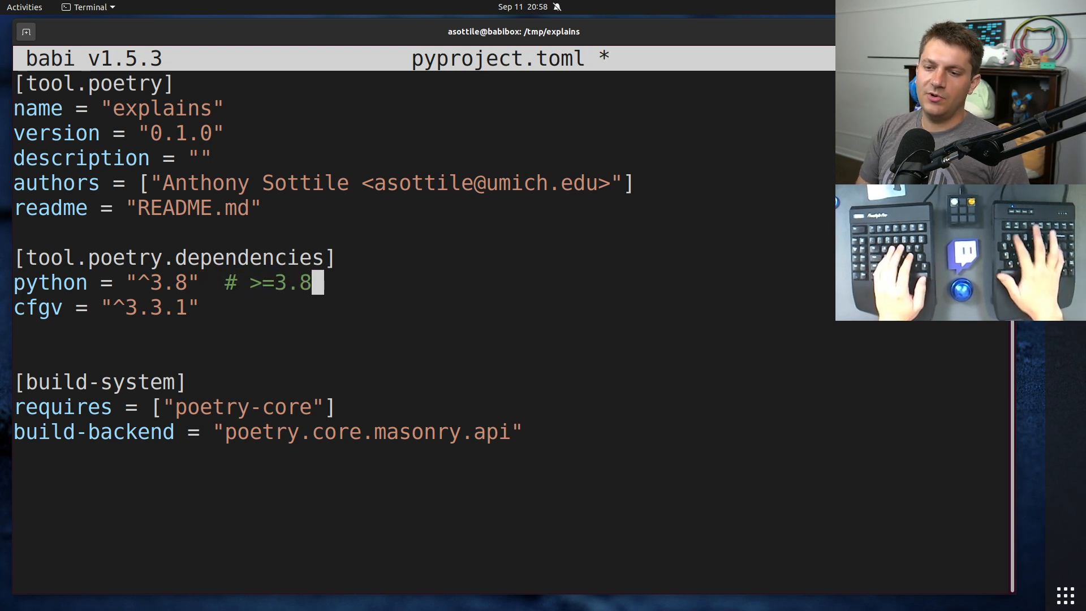
{"action": "type", "text": ",<"}
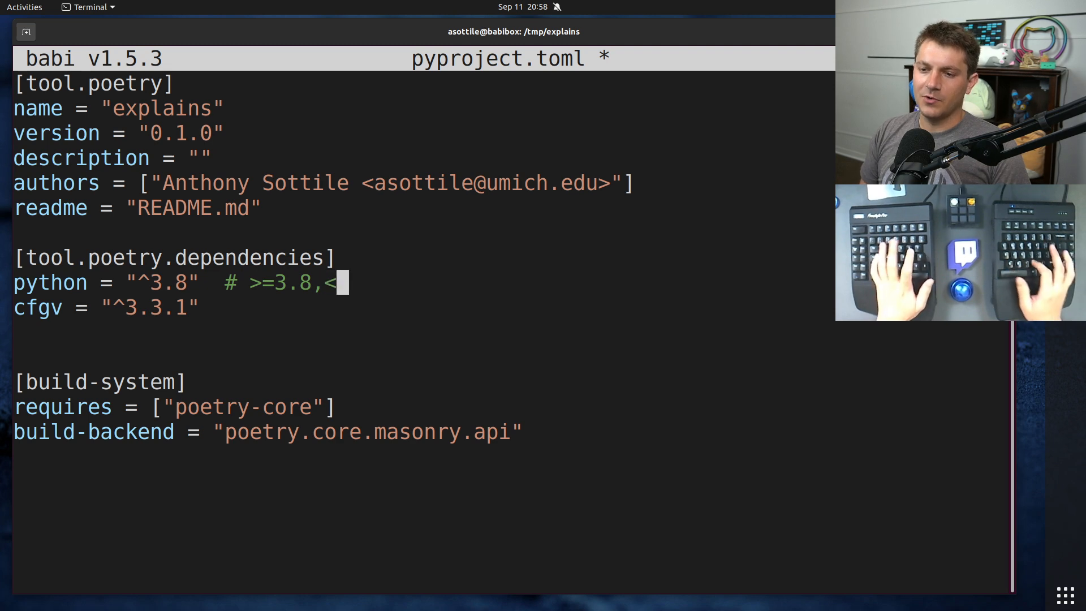
{"action": "type", "text": "4"}
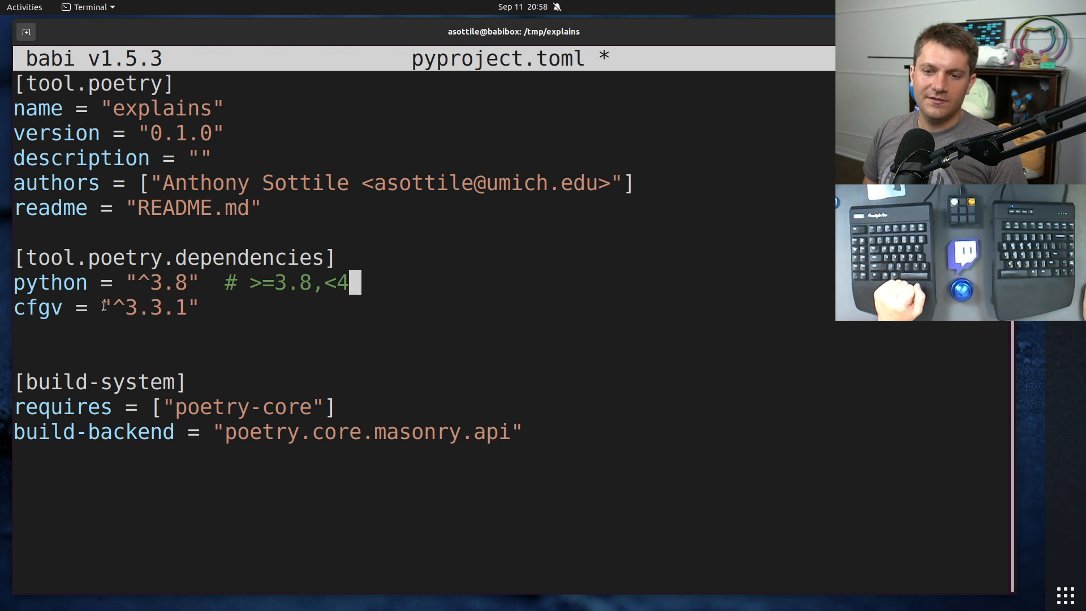
Comment the cfgv caret constraint as the explicit range >=3.3.0,<3.4.0
{"action": "type", "text": "#"}
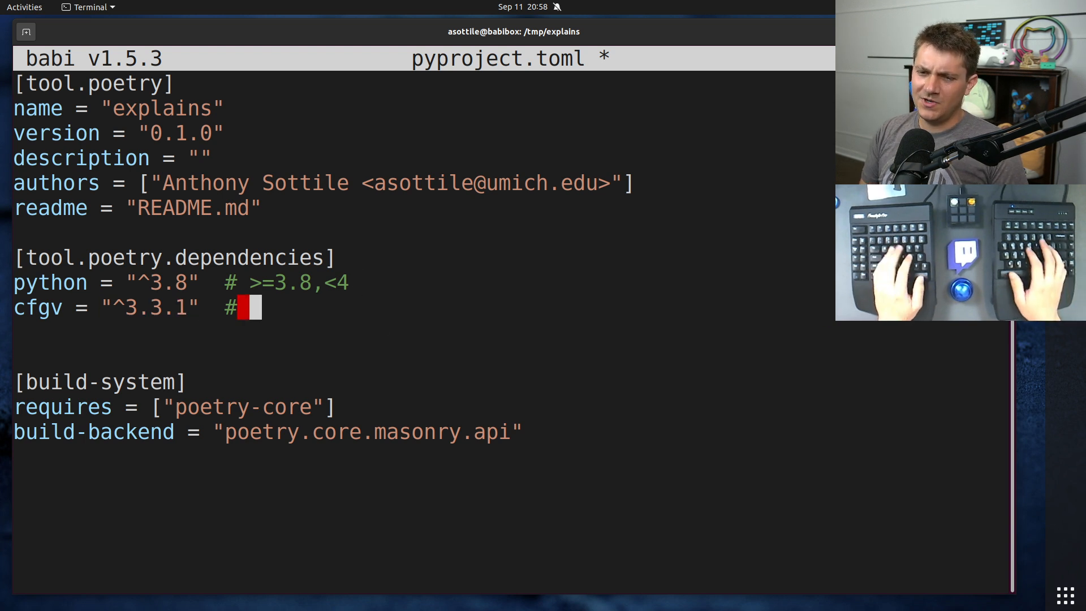
{"action": "type", "text": ">=3.3"}
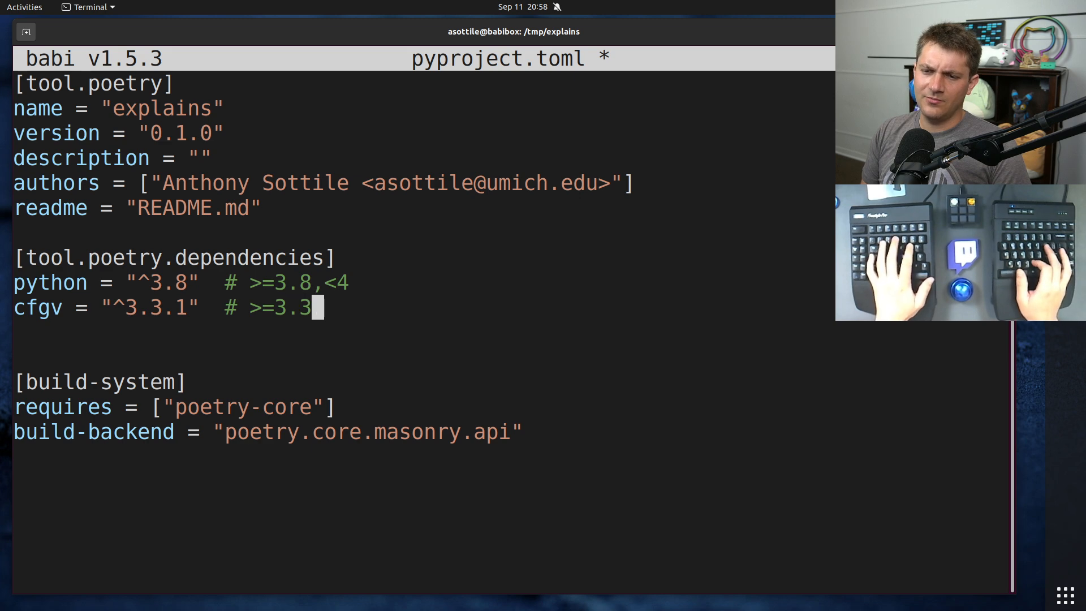
{"action": "type", "text": ".0,"}
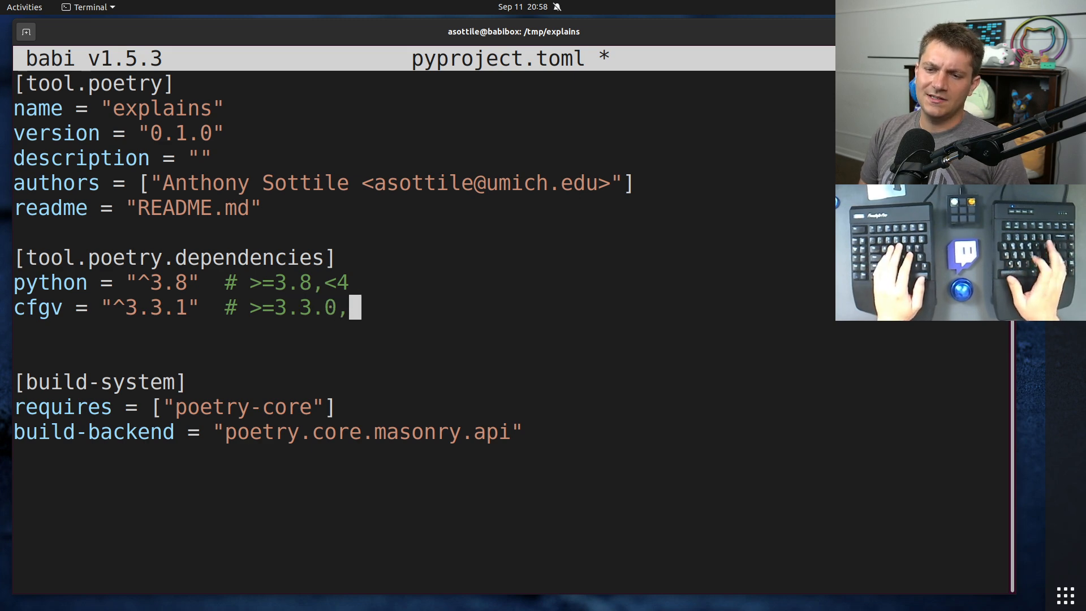
{"action": "type", "text": "<3.4.0"}
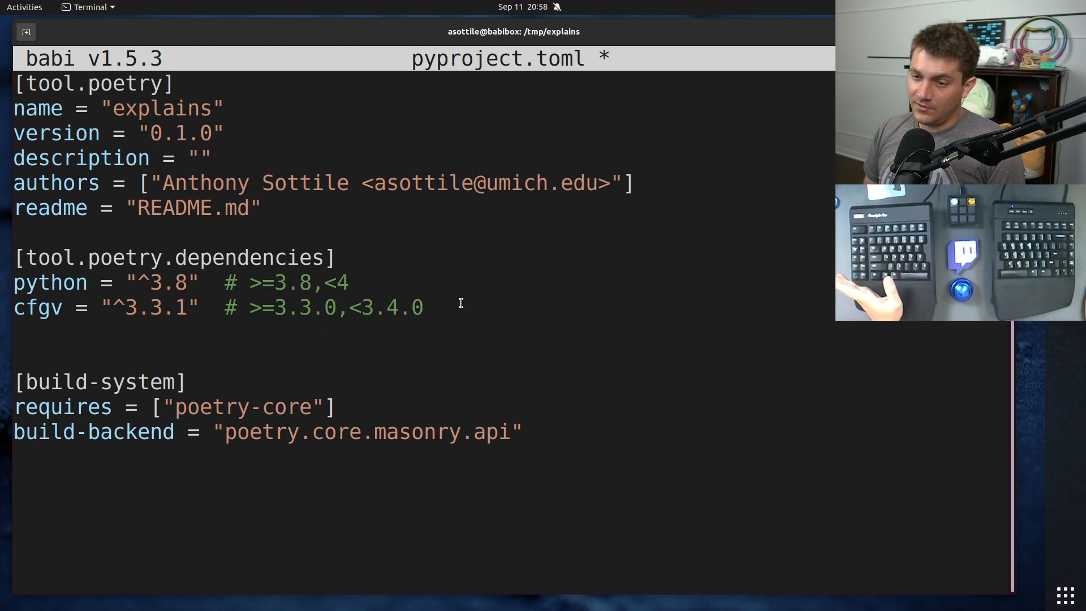
{"action": "mouse_move", "coordinate": [497, 314]}
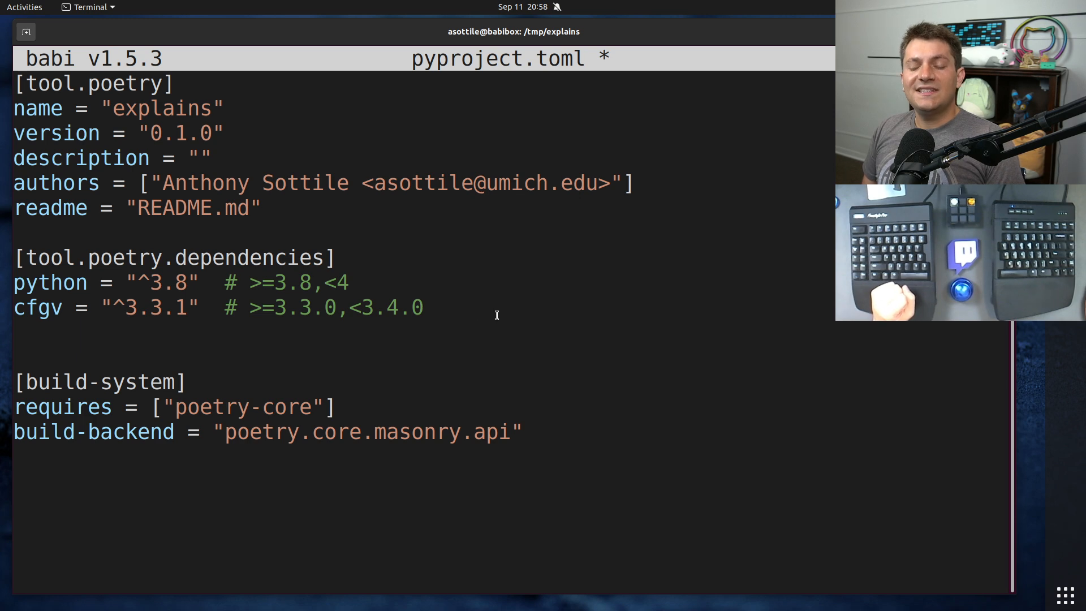
{"action": "left_click_drag", "start_coordinate": [251, 307], "coordinate": [426, 308]}
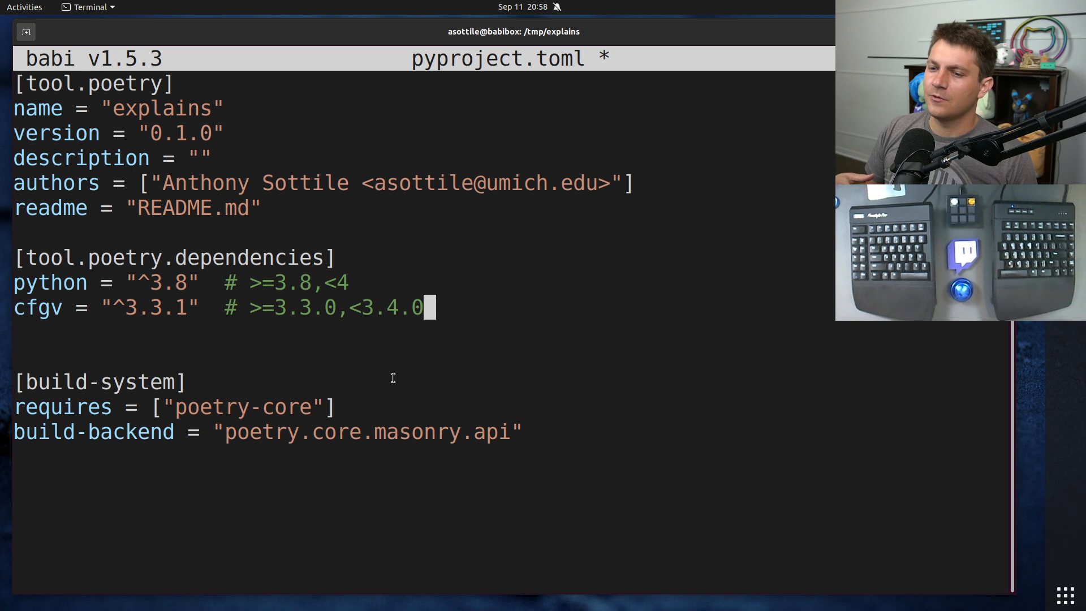
{"action": "mouse_move", "coordinate": [413, 384]}
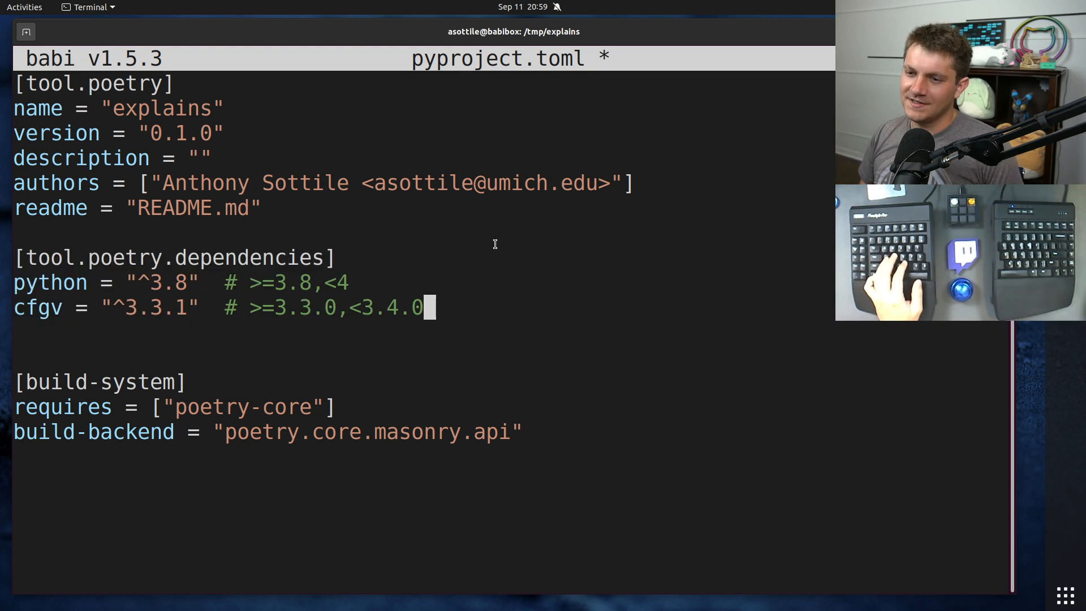
Leave the editor, deactivate and recreate the venv, and open requirements.in in the editor
{"action": "key", "text": "ctrl+x"}
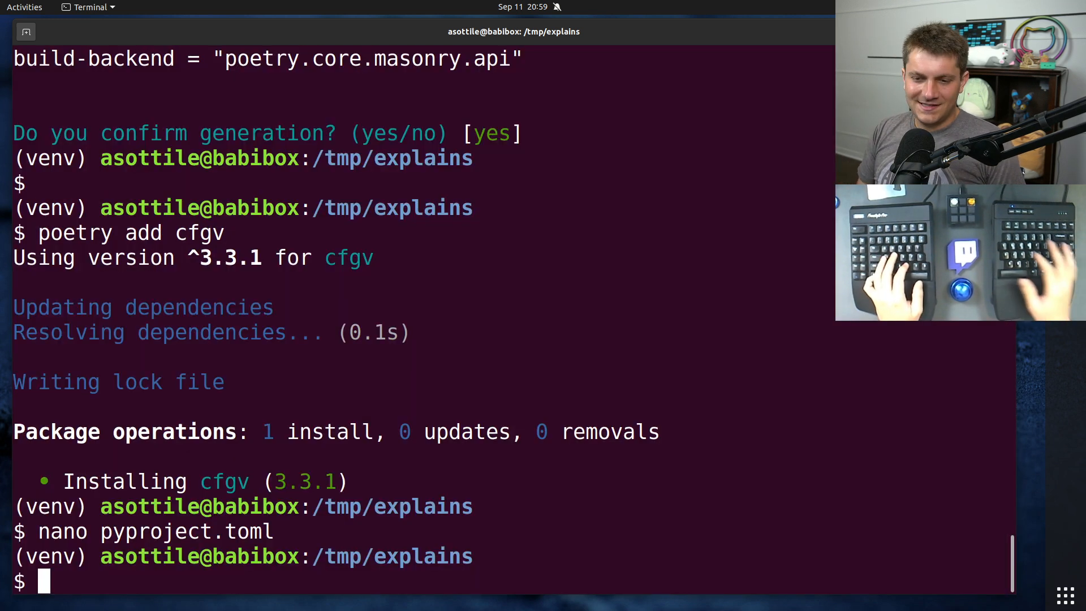
{"action": "type", "text": "deactivate"}
{"action": "type", "text": ". venv/bin/activate"}
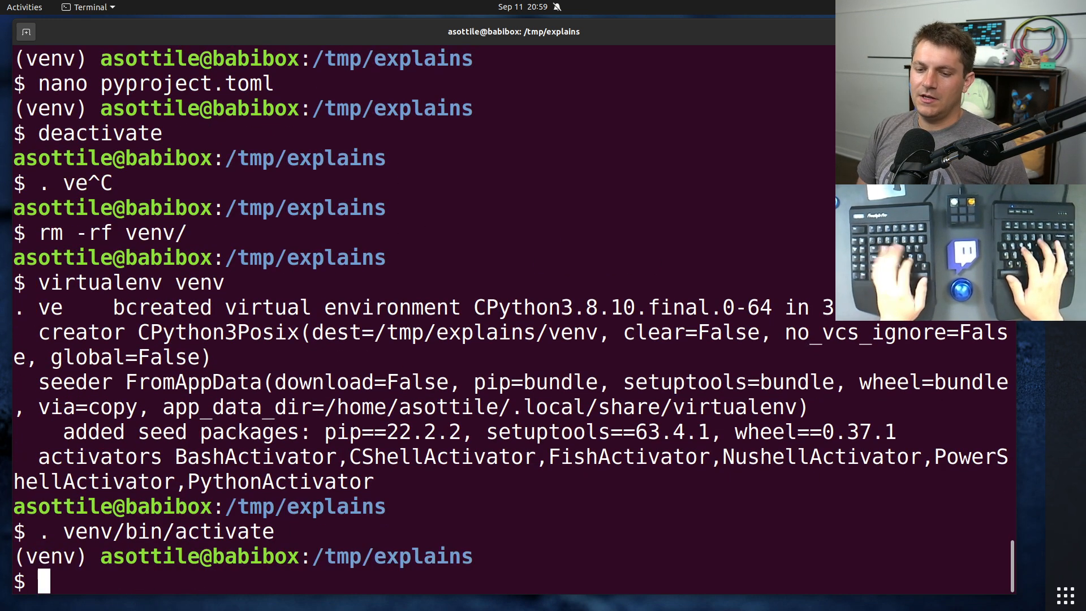
{"action": "type", "text": "nano"}
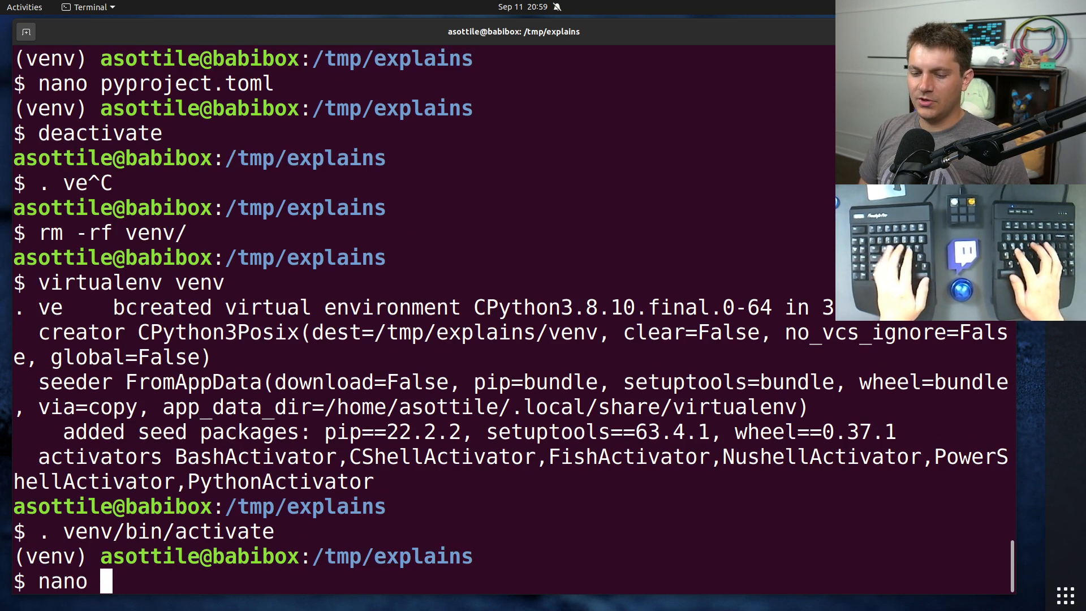
{"action": "type", "text": "require"}
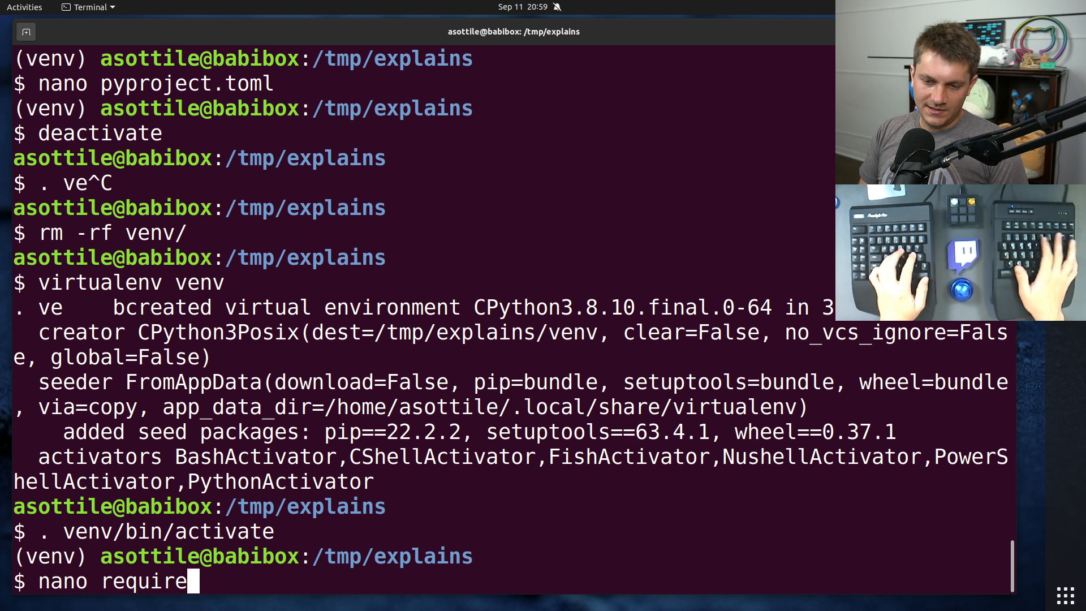
{"action": "key", "text": "Return"}
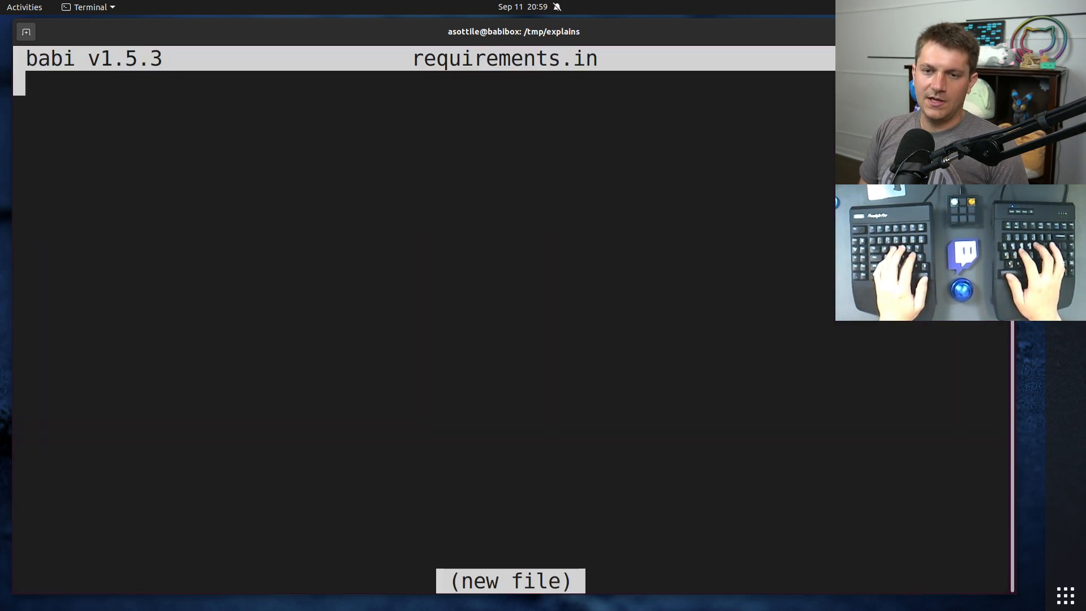
List cfgv, pre-commit and pytest on separate lines in requirements.in
{"action": "type", "text": "cfgv"}
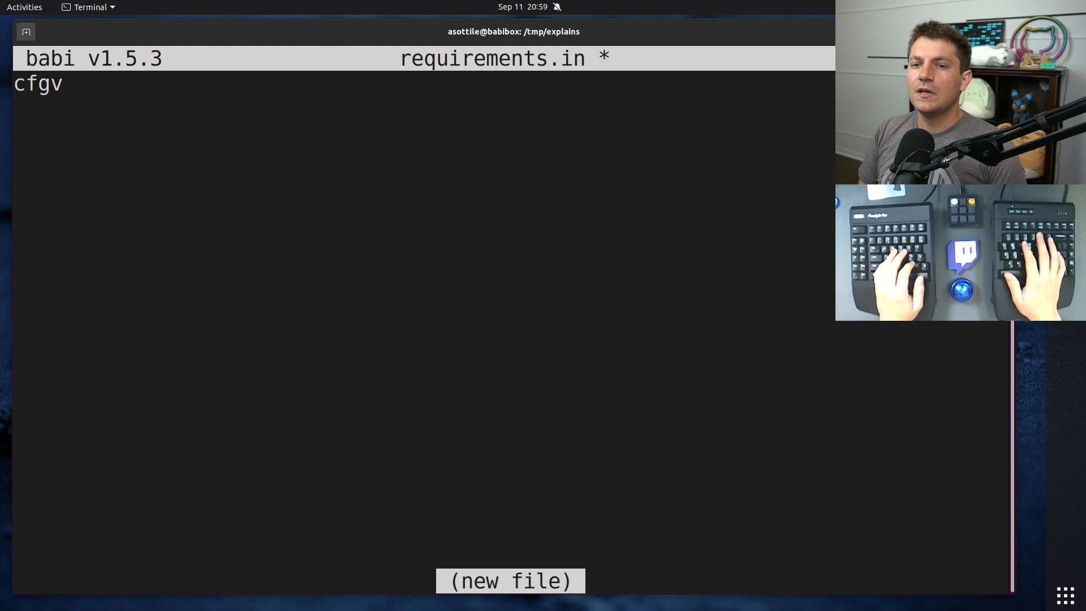
{"action": "type", "text": "p"}
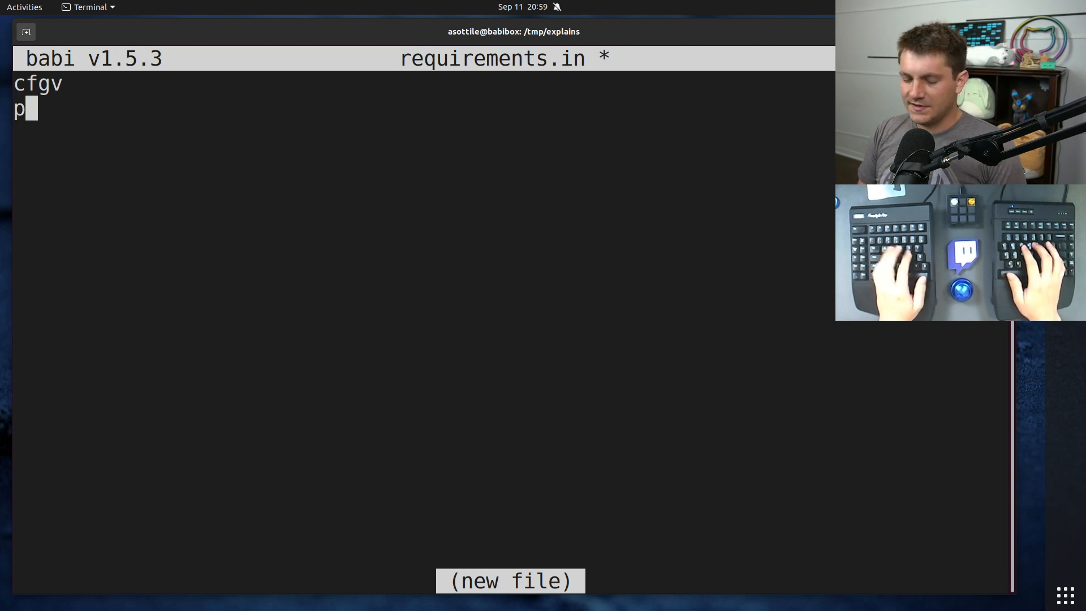
{"action": "type", "text": "re-commit"}
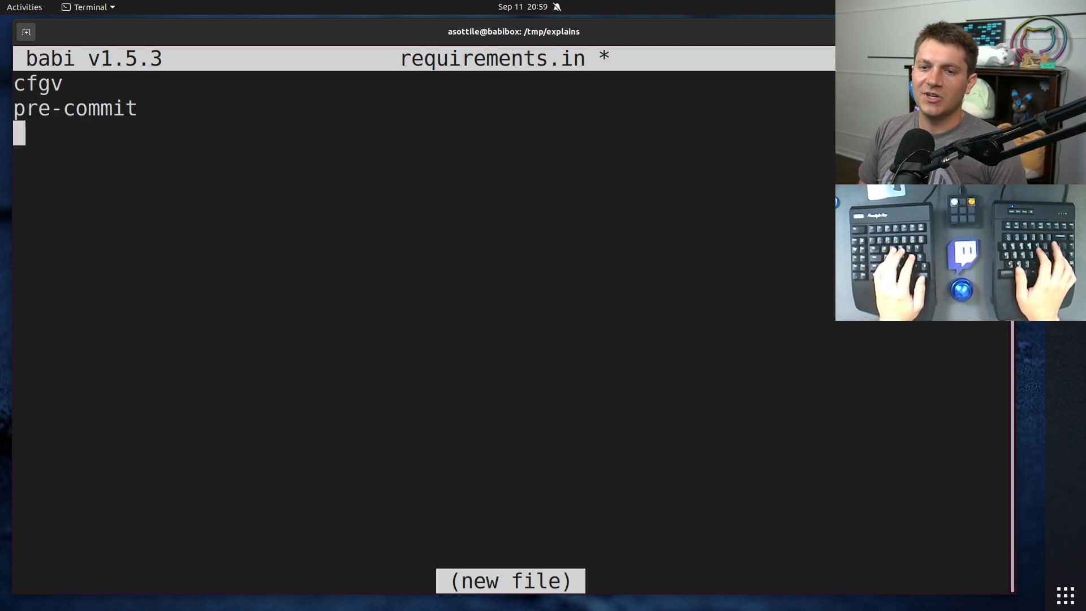
{"action": "type", "text": "pytest"}
{"action": "type", "text": "pip install"}
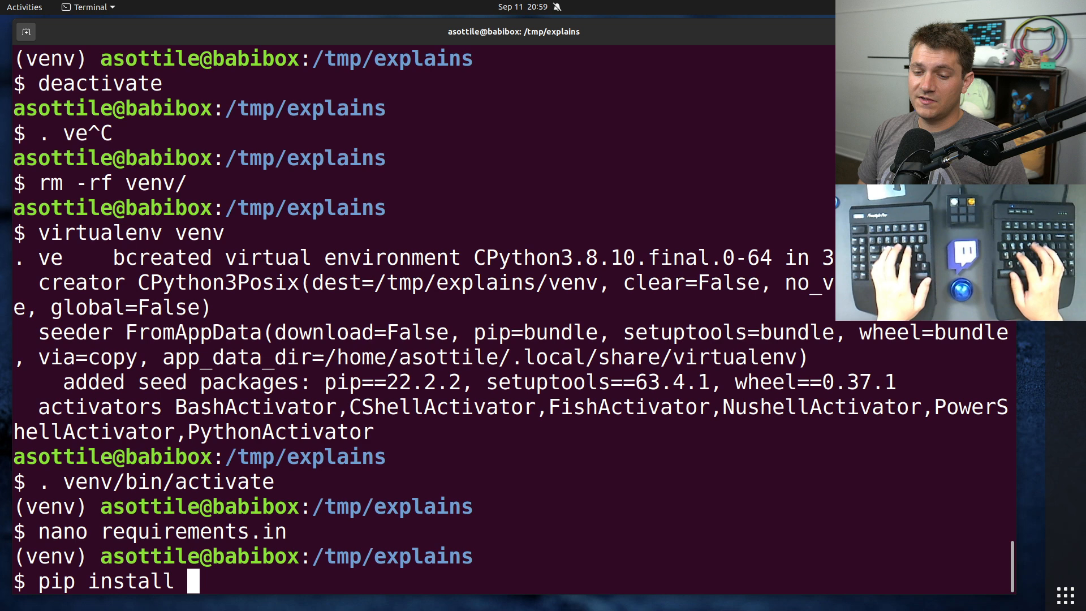
Install everything from requirements.in into the venv with pip install -r
{"action": "type", "text": "requirements.in"}
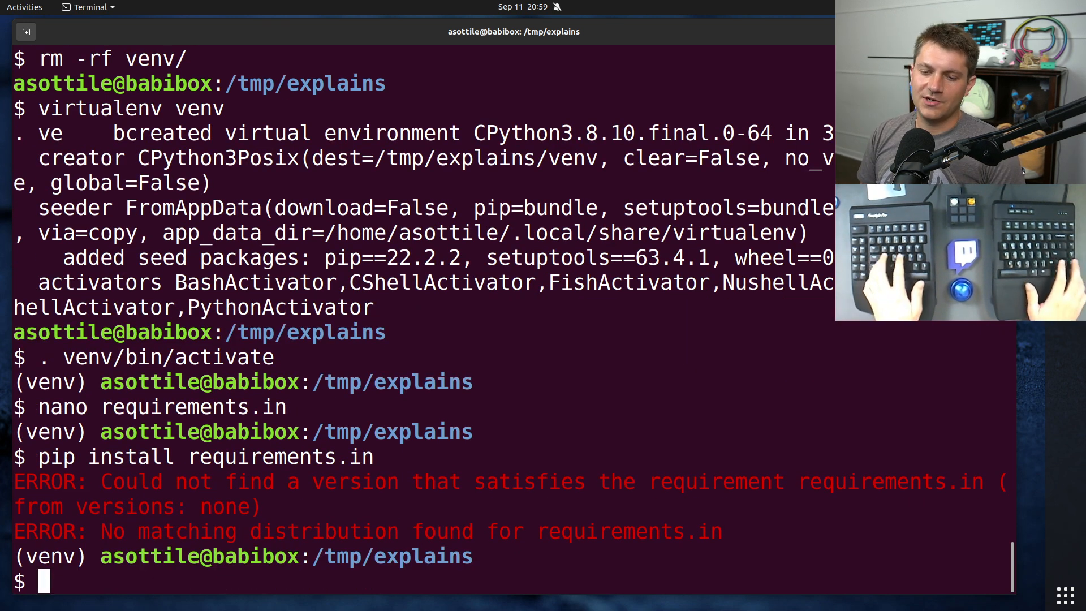
{"action": "type", "text": "pip install -r requirements.in"}
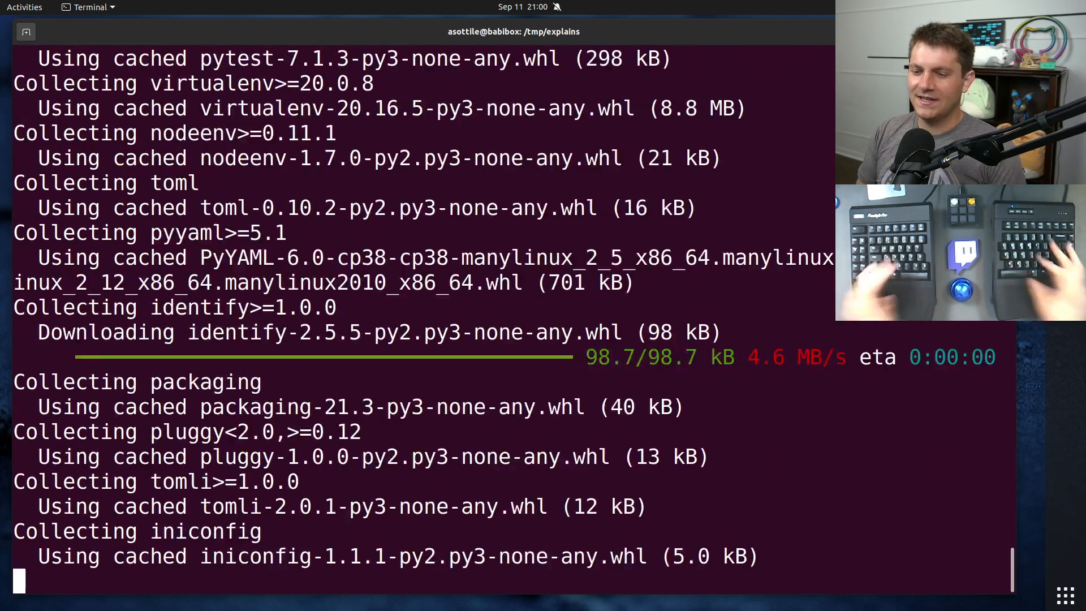
Freeze all installed packages into requirements.txt and open it in the editor
{"action": "type", "text": "pip freeze --all"}
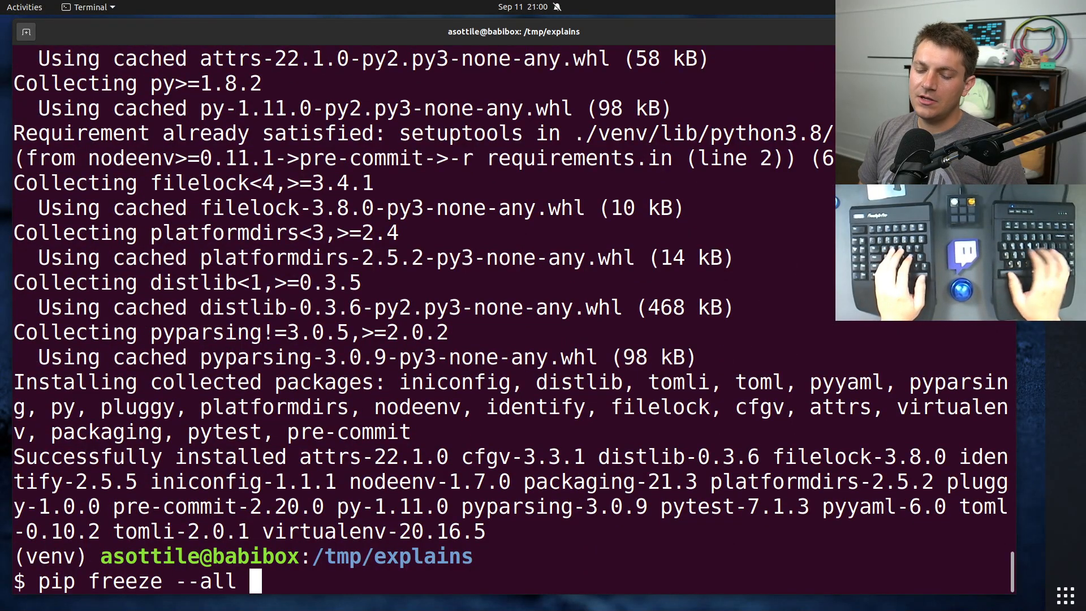
{"action": "type", "text": "> requirements.tx"}
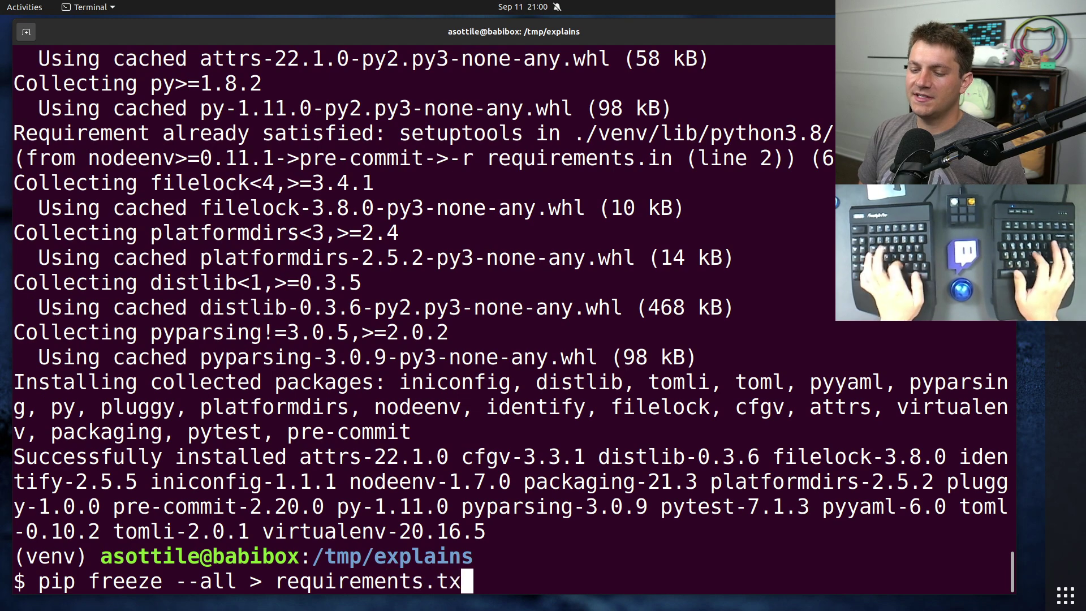
{"action": "type", "text": "nano requirements."}
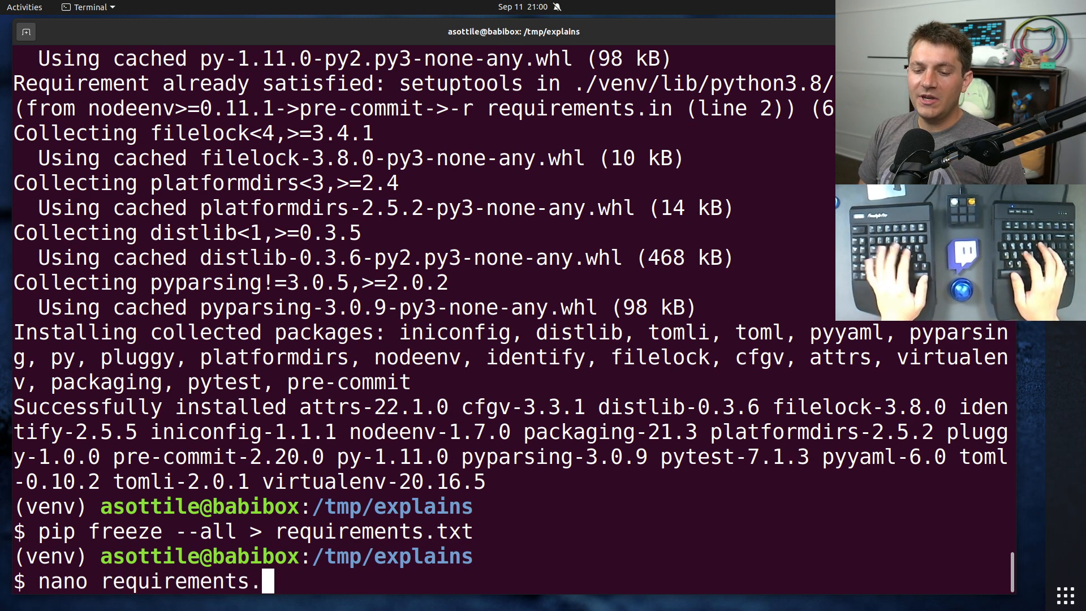
{"action": "key", "text": "Enter"}
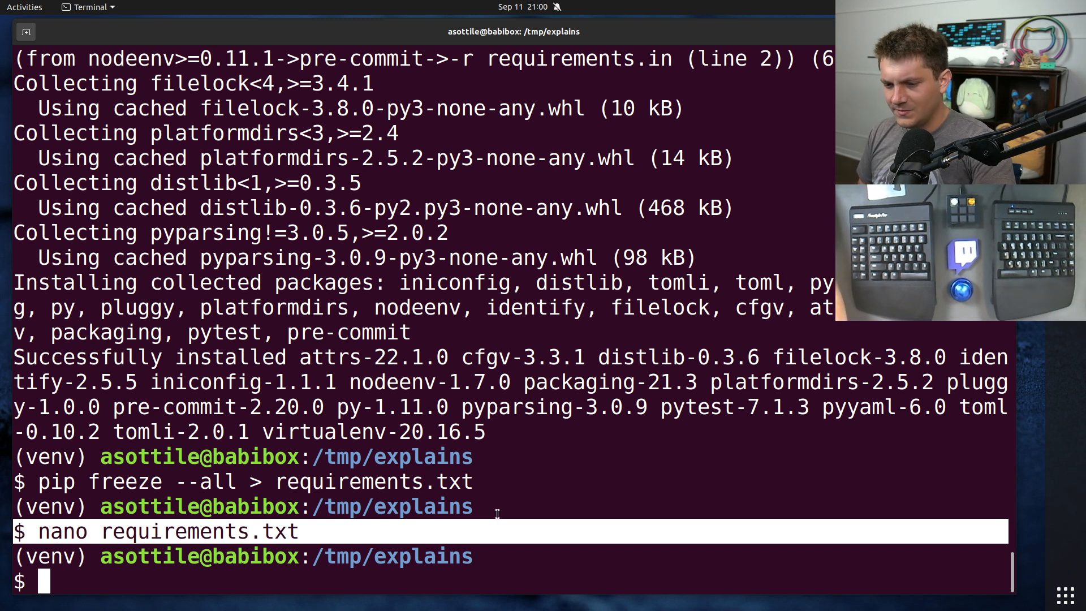
{"action": "mouse_move", "coordinate": [506, 522]}
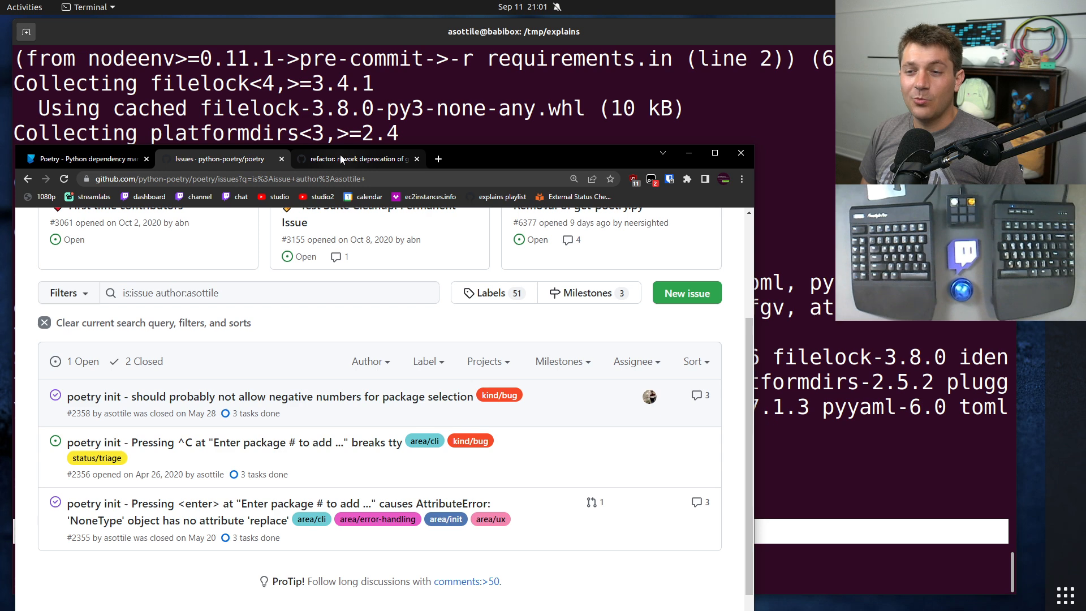
Switch to the browser tab showing merged pull request #6297 reworking get-poetry.py deprecation
{"action": "left_click", "coordinate": [359, 158]}
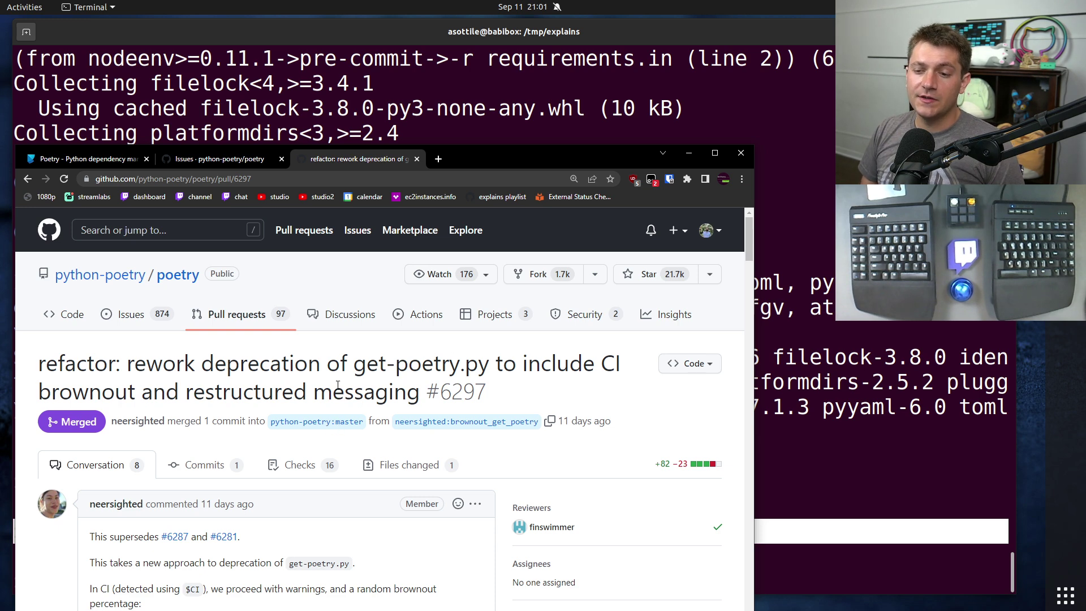
Select the installer warning example in the description and open Files changed in a new tab
{"action": "double_click", "coordinate": [419, 364]}
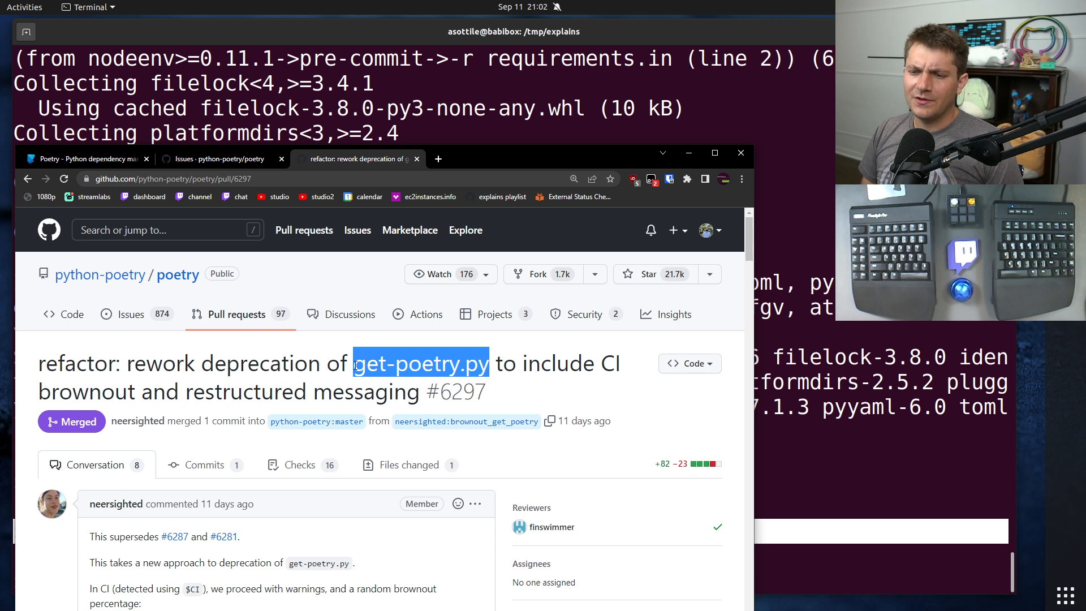
{"action": "mouse_move", "coordinate": [364, 443]}
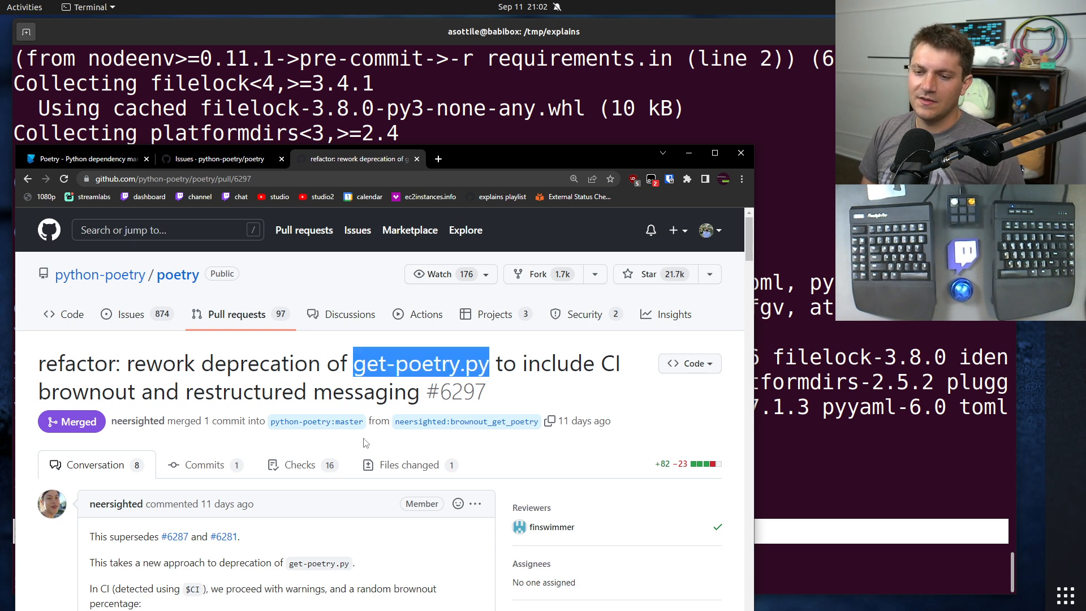
{"action": "mouse_move", "coordinate": [355, 435]}
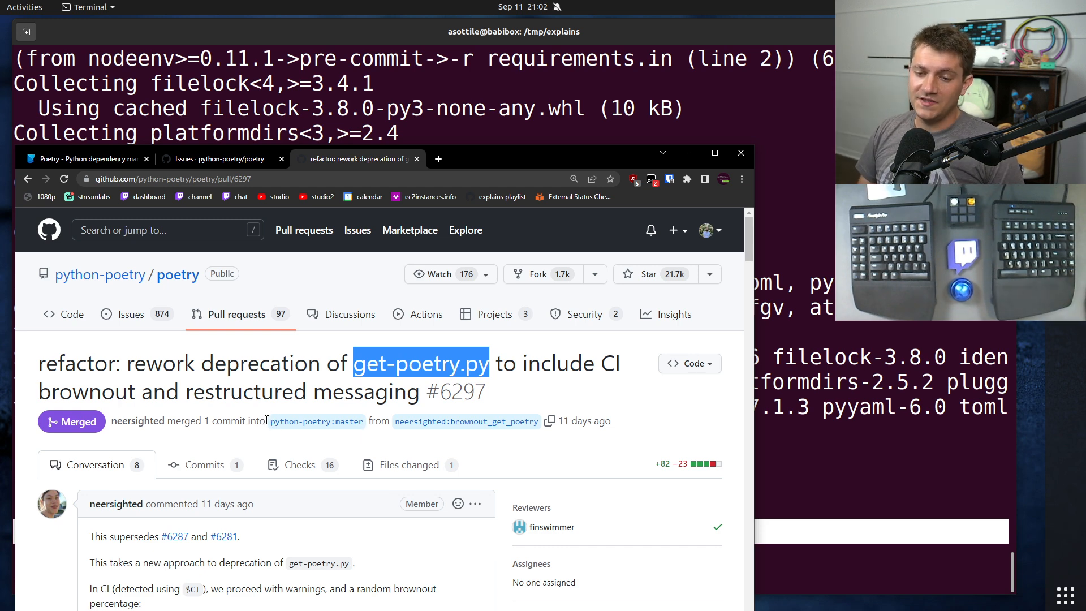
{"action": "scroll", "scroll_direction": "down", "scroll_amount": 3}
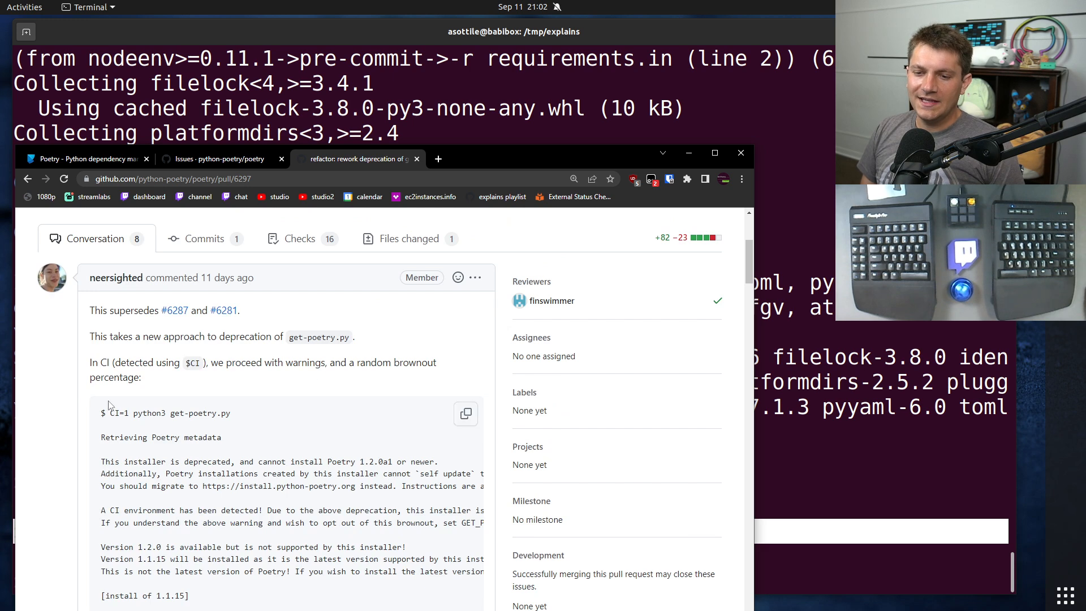
{"action": "double_click", "coordinate": [116, 413]}
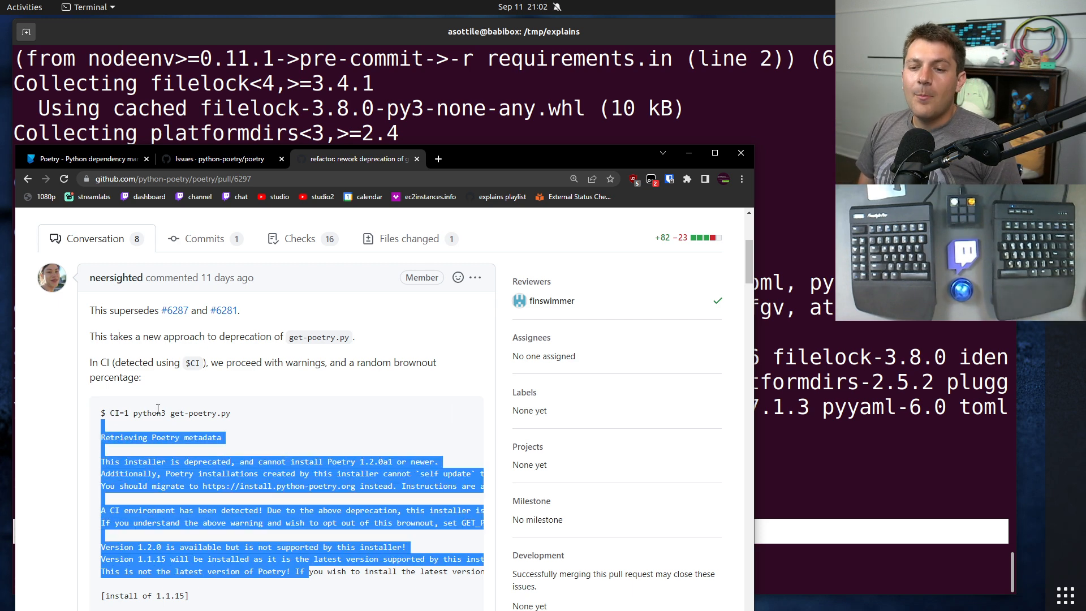
{"action": "left_click", "coordinate": [407, 239]}
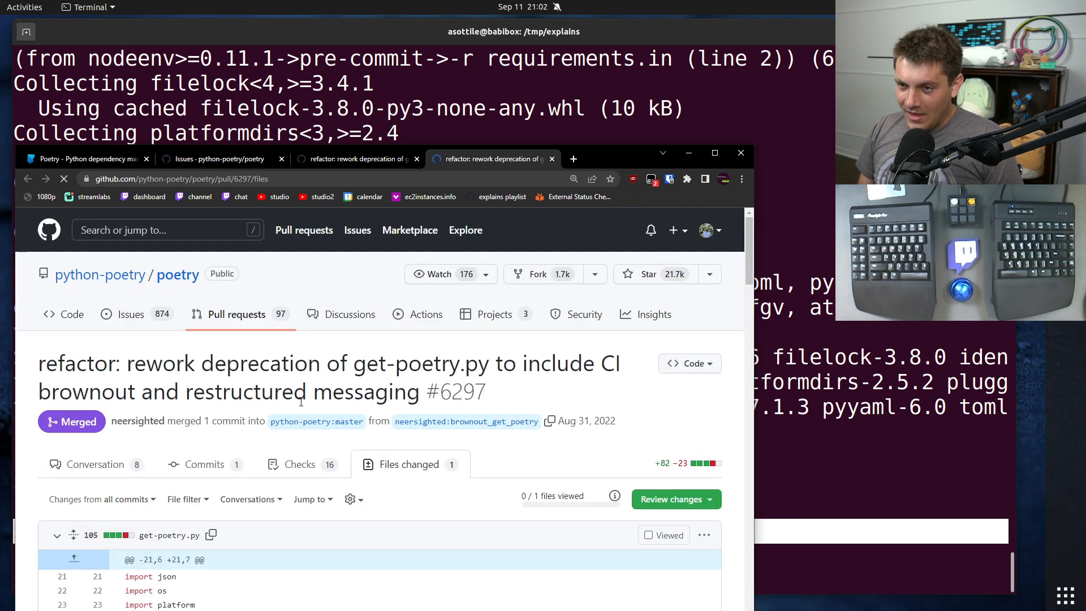
Scroll the get-poetry.py diff to the added random import and BROWNOUT_CHANCE = 5 constant
{"action": "scroll", "scroll_direction": "down", "scroll_amount": 3}
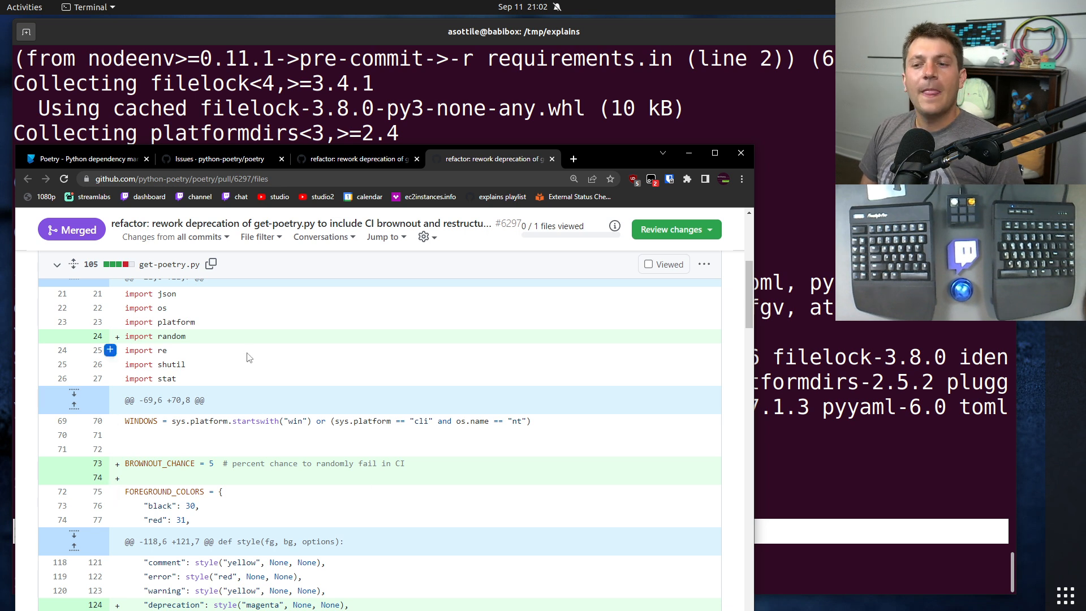
{"action": "mouse_move", "coordinate": [349, 503]}
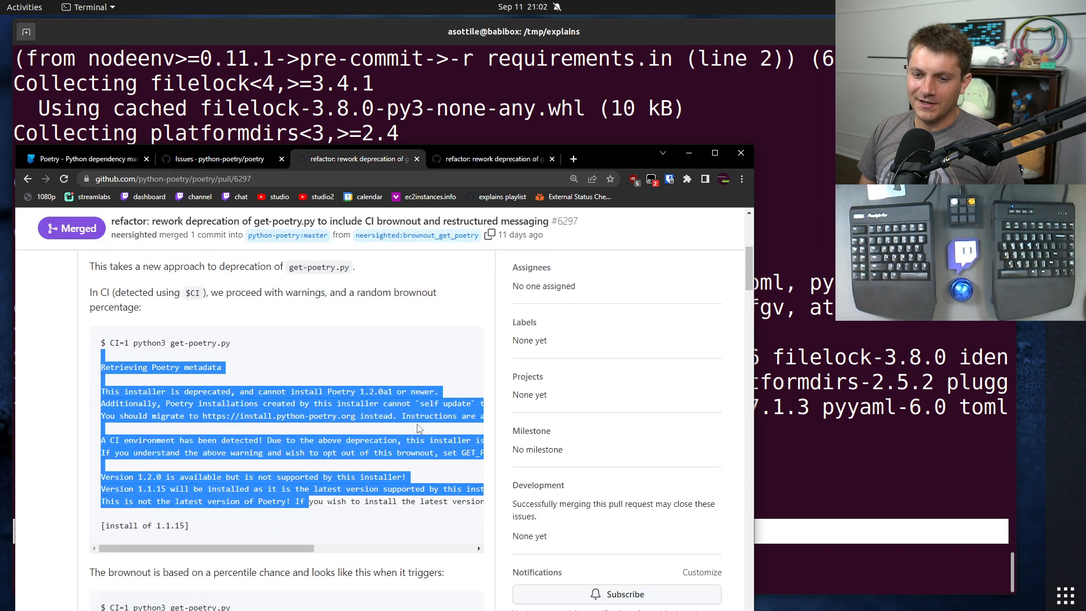
{"action": "scroll", "scroll_direction": "down", "scroll_amount": 3}
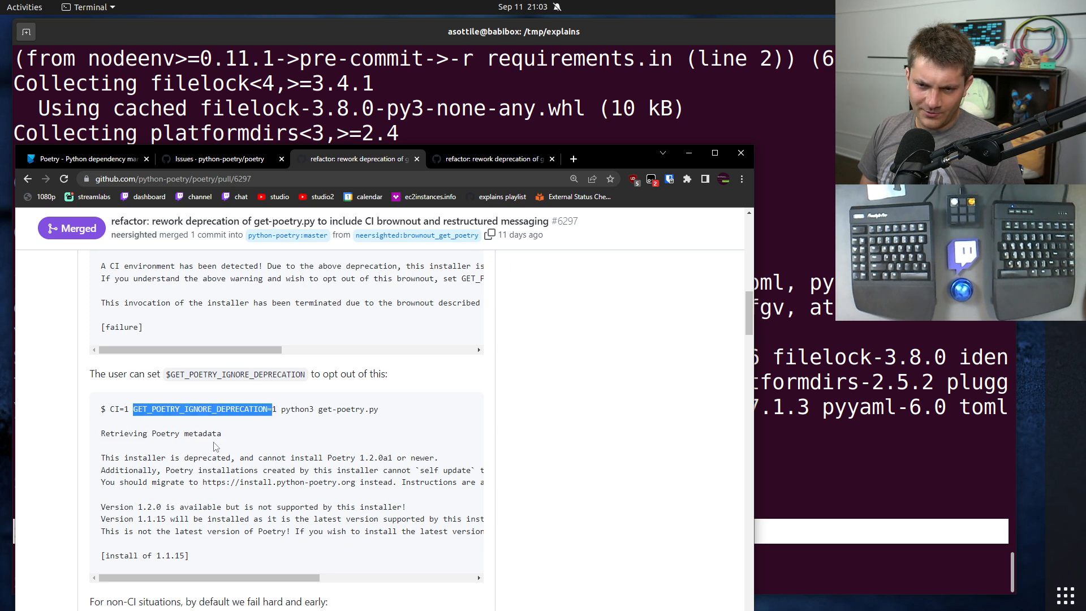
{"action": "scroll", "scroll_direction": "down", "scroll_amount": 3}
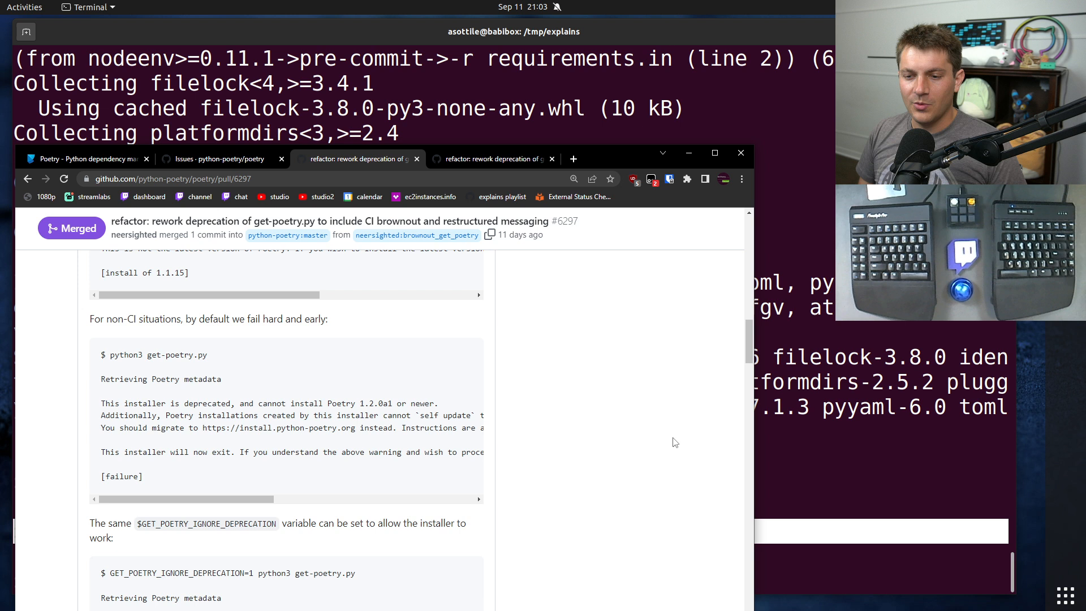
{"action": "mouse_move", "coordinate": [613, 448]}
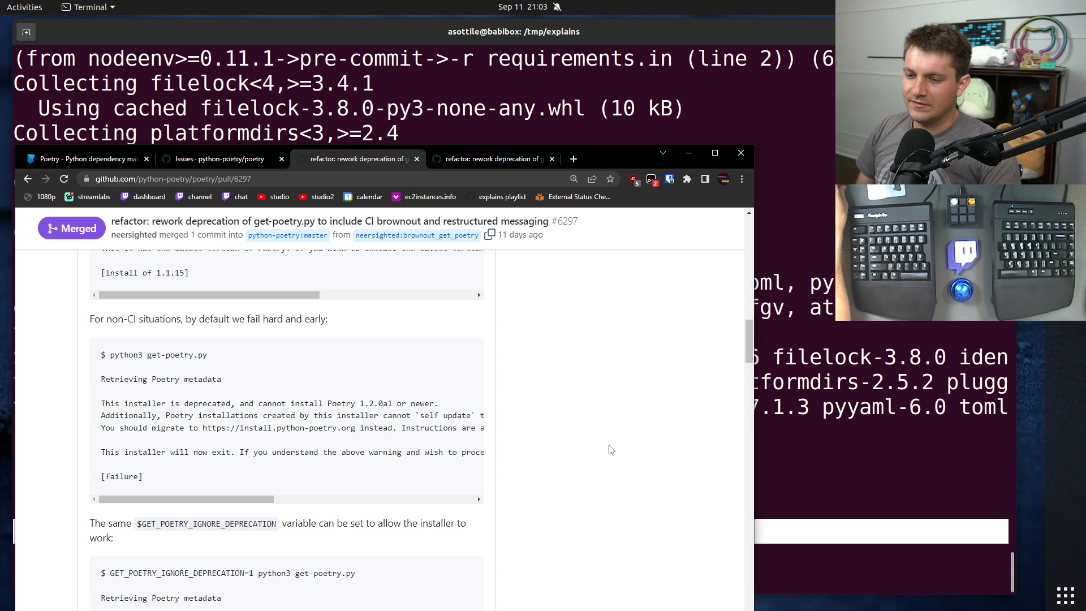
{"action": "mouse_move", "coordinate": [599, 447]}
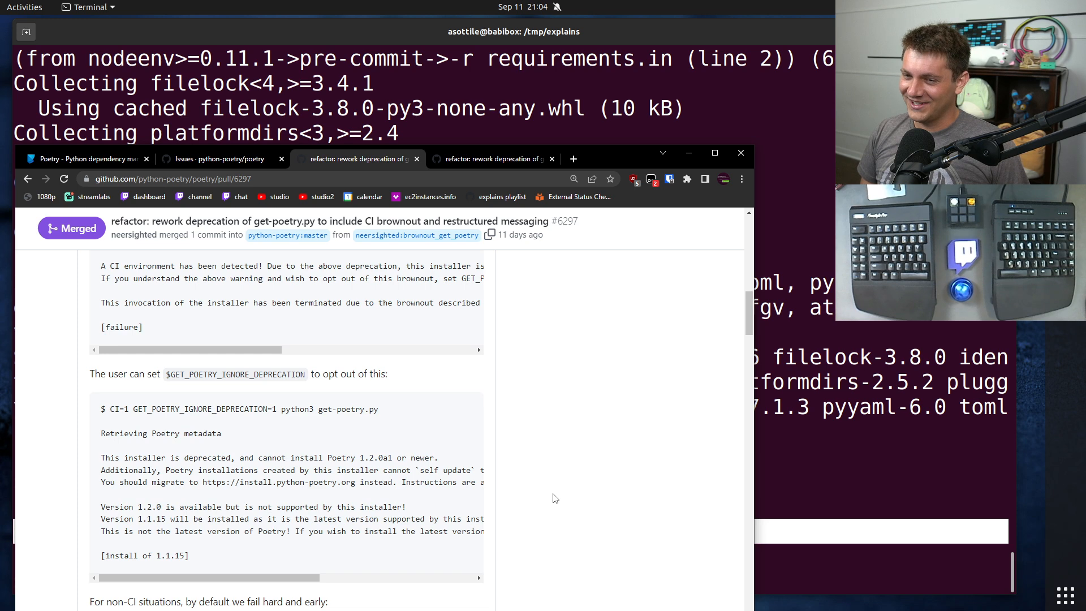
{"action": "scroll", "scroll_direction": "down", "scroll_amount": 3}
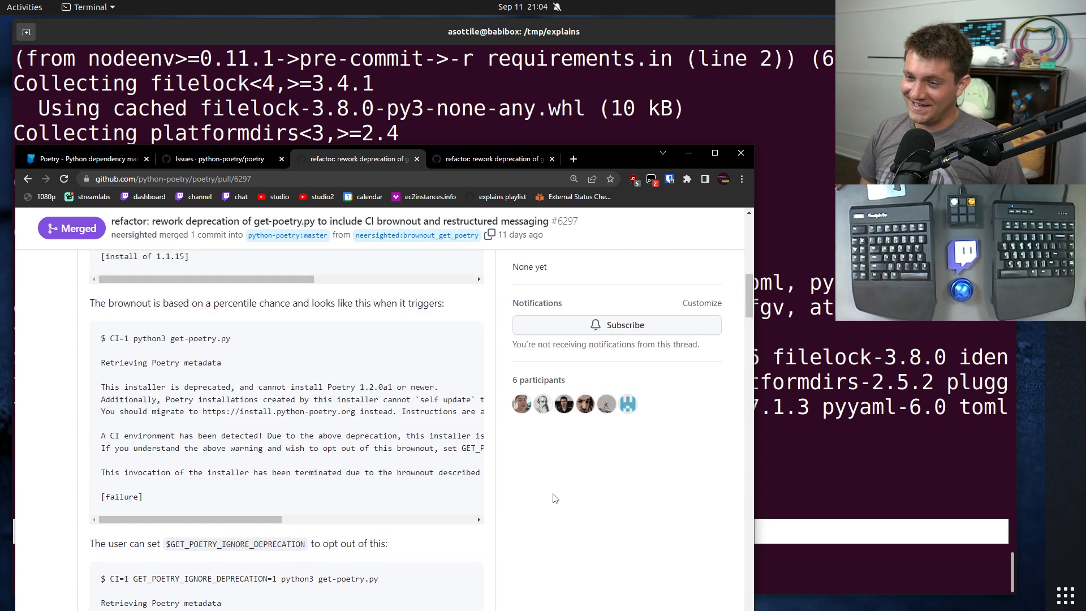